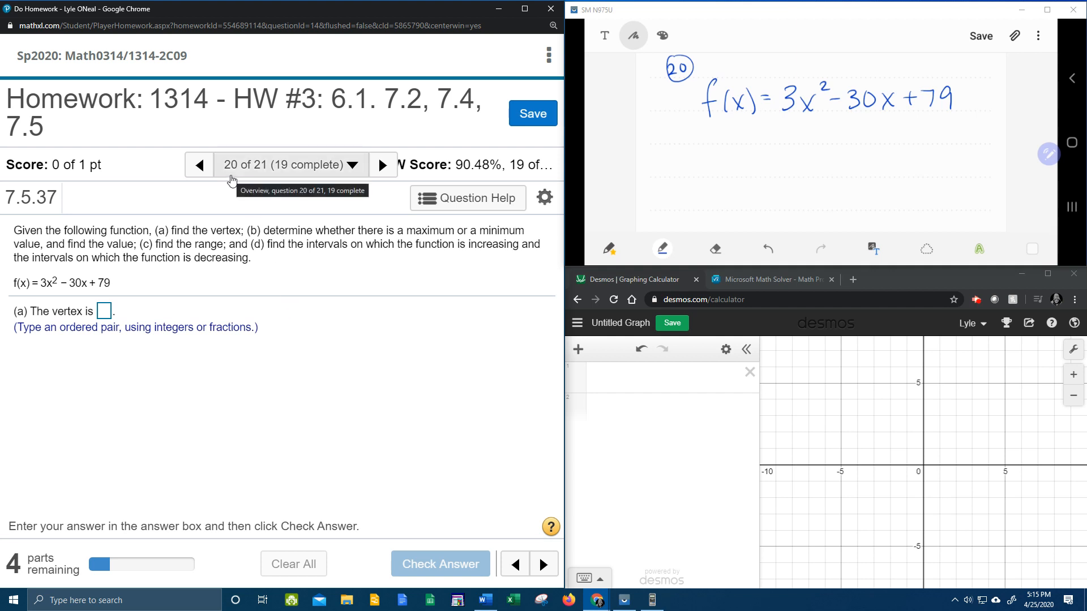
mouse_move(124, 176)
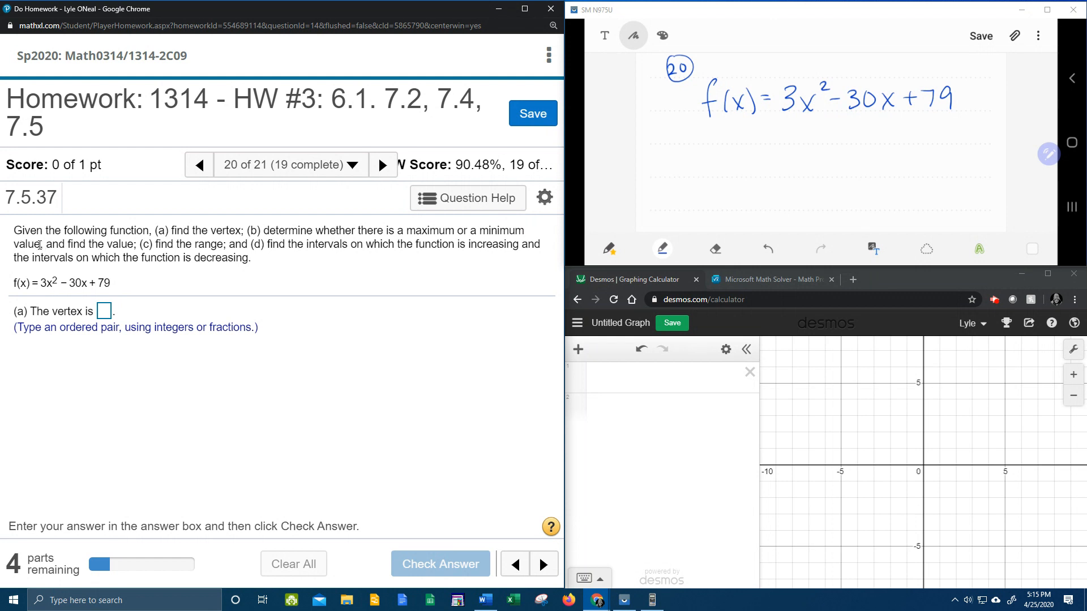
mouse_move(91, 285)
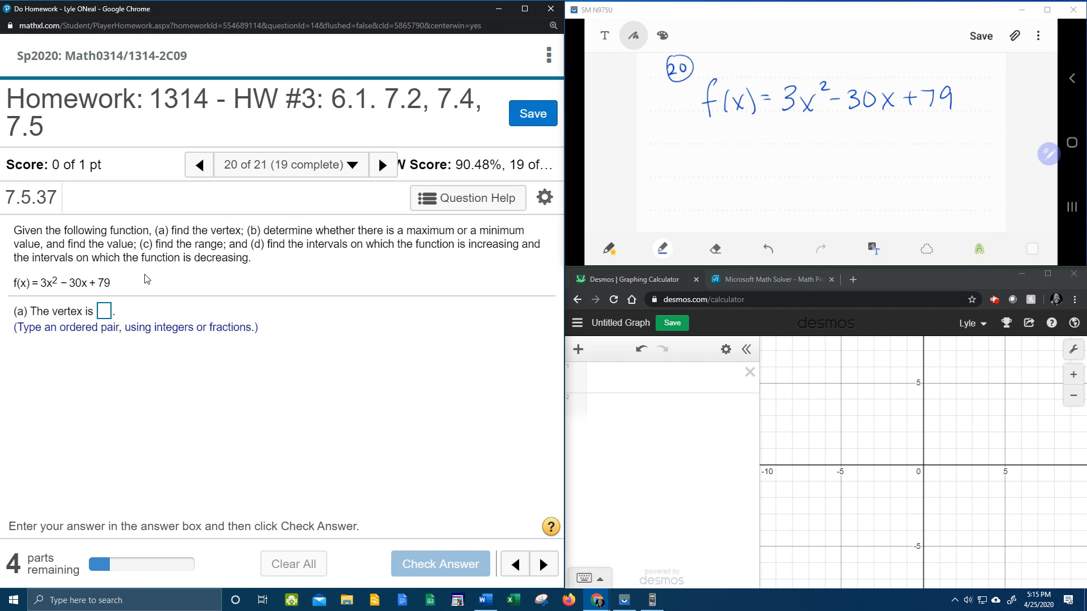
mouse_move(142, 286)
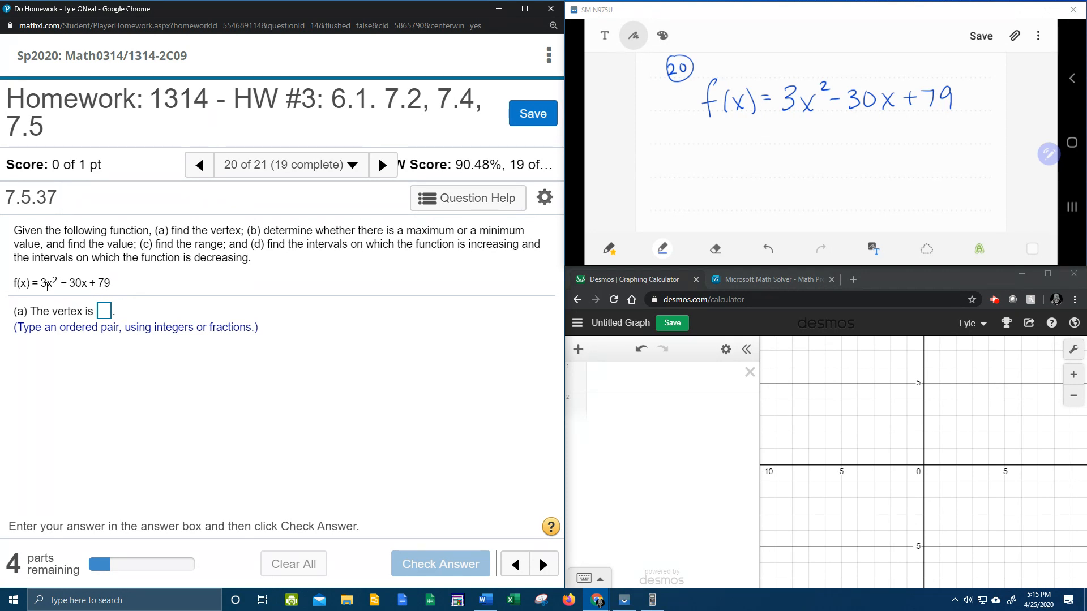
mouse_move(14, 295)
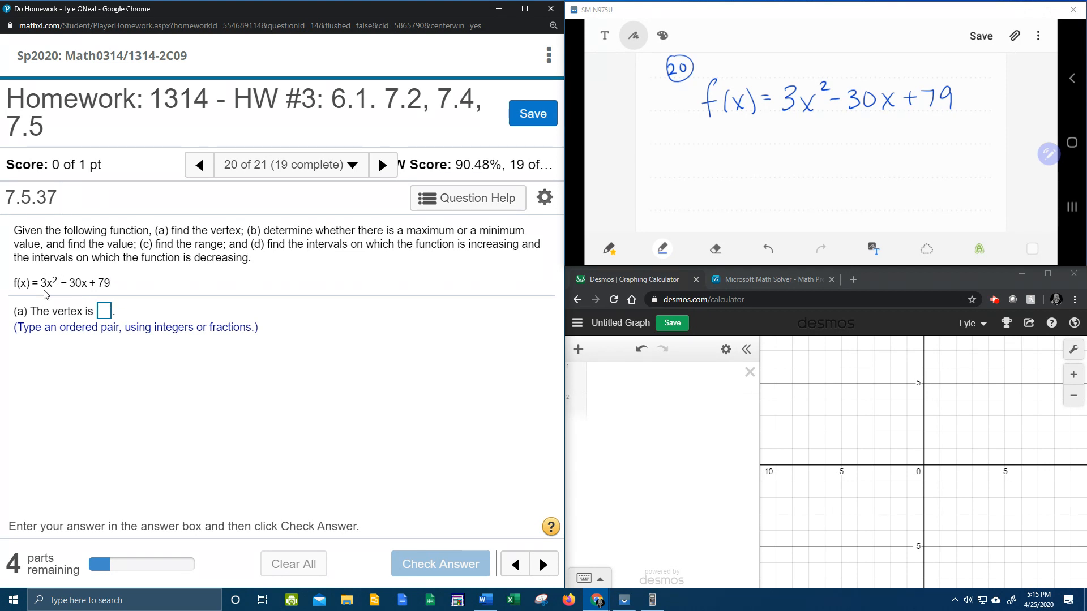
mouse_move(82, 298)
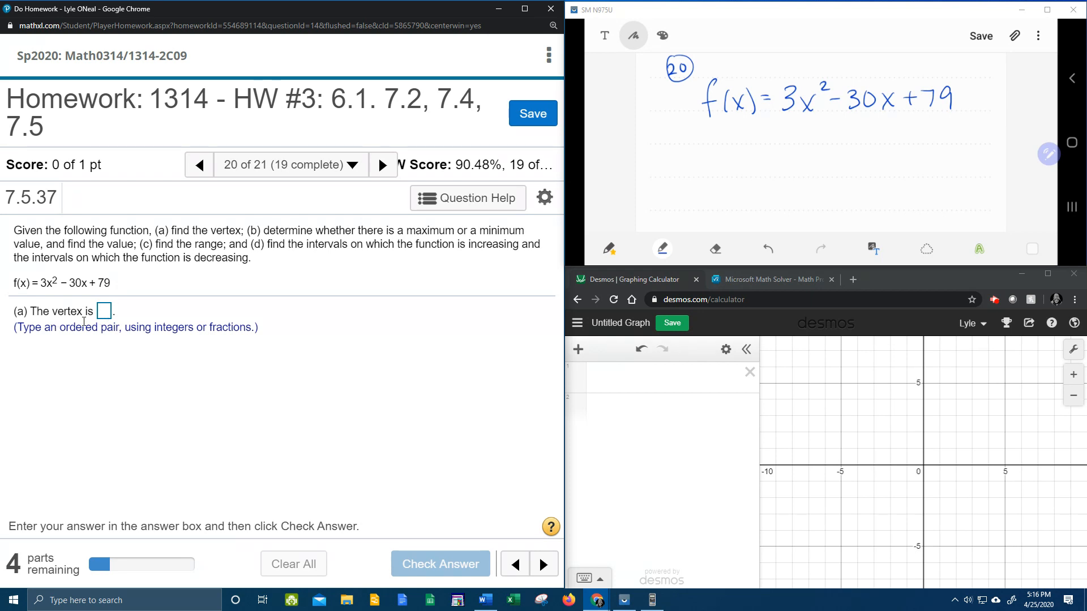
mouse_move(989, 87)
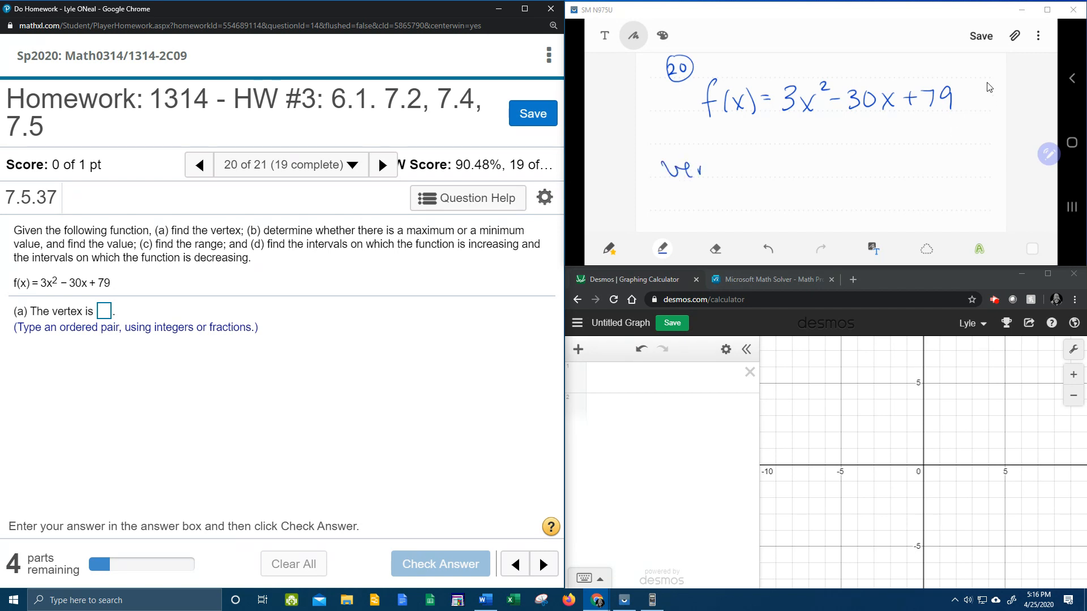
Write 'vertex: (−b/2a, f(−b/2a))' and circle 3 as a and −30 as b.
left_click_drag(686, 170, 756, 170)
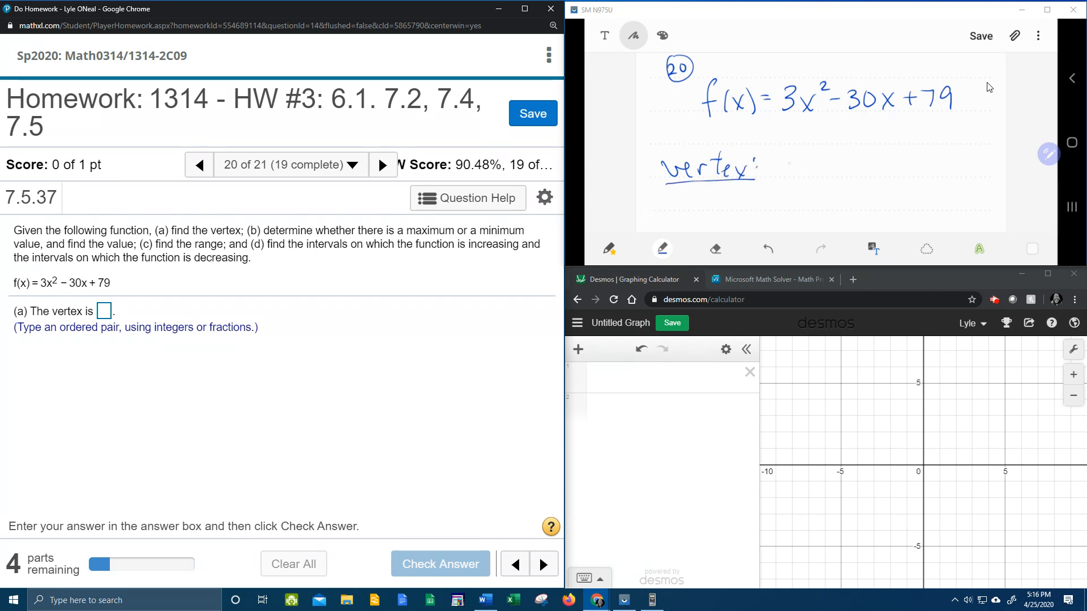
left_click_drag(777, 158, 817, 163)
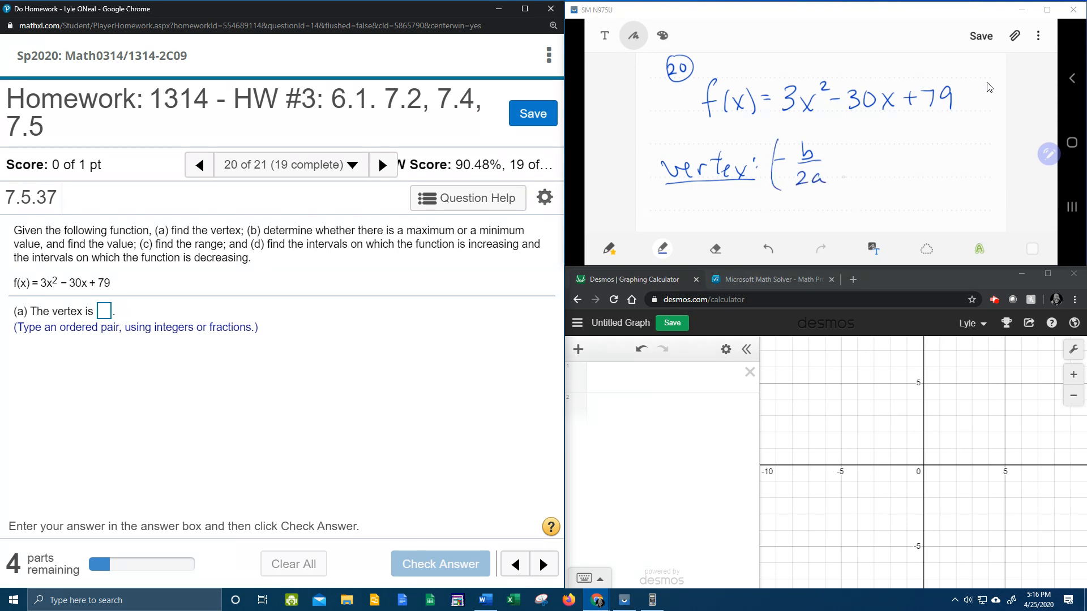
left_click_drag(835, 163, 881, 167)
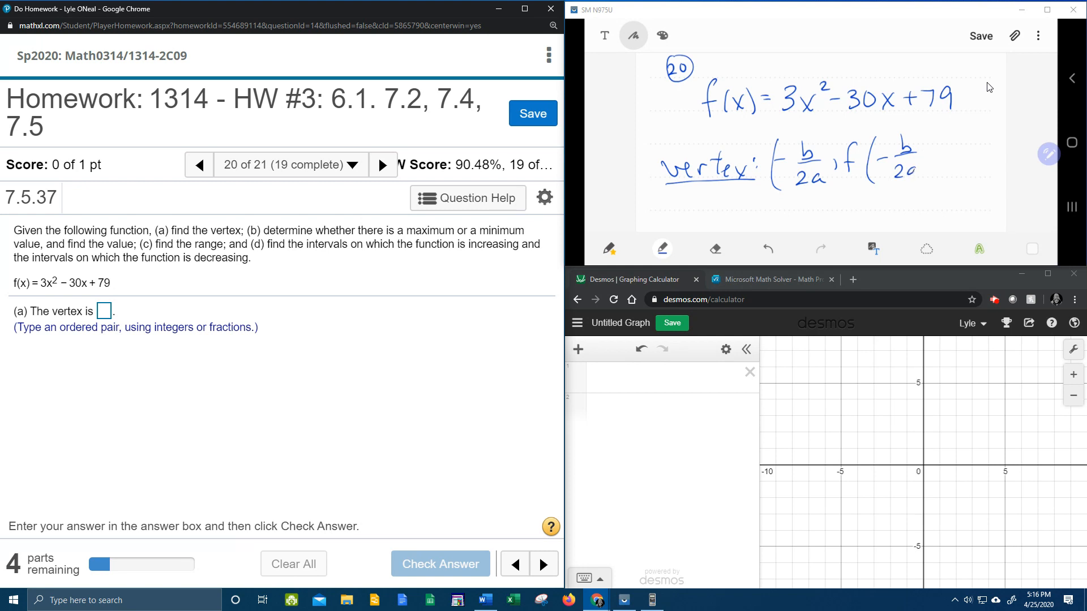
left_click_drag(914, 176, 944, 138)
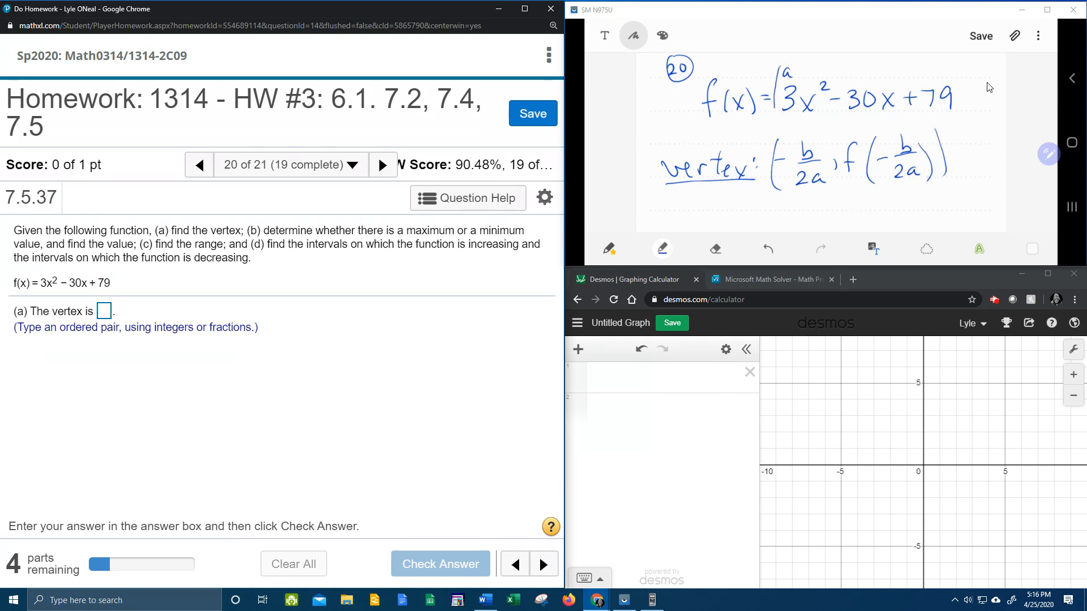
left_click_drag(784, 82, 866, 69)
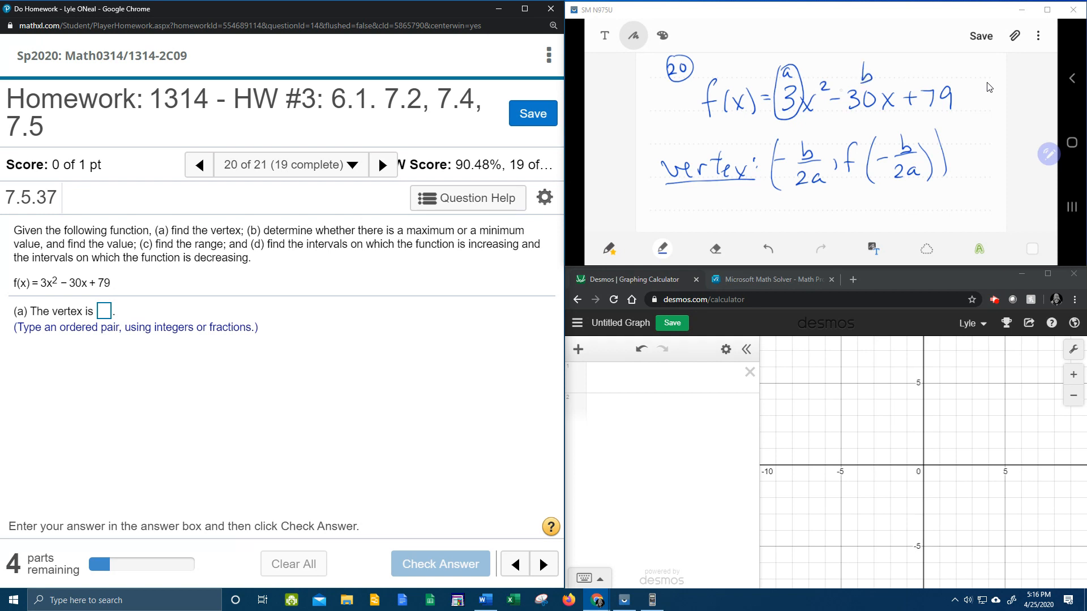
left_click_drag(843, 69, 853, 114)
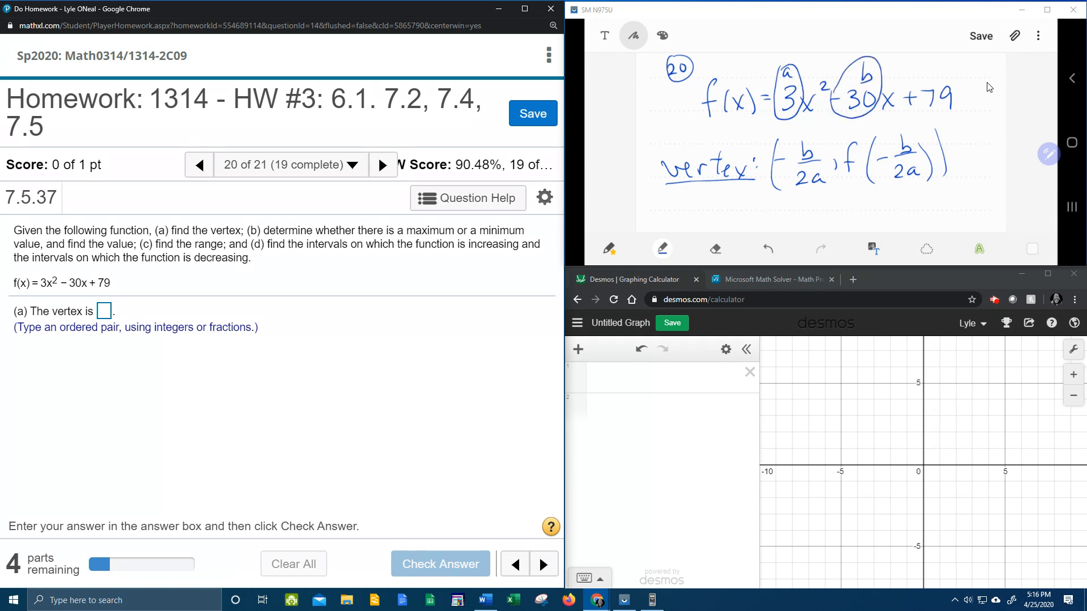
scroll("down", 3)
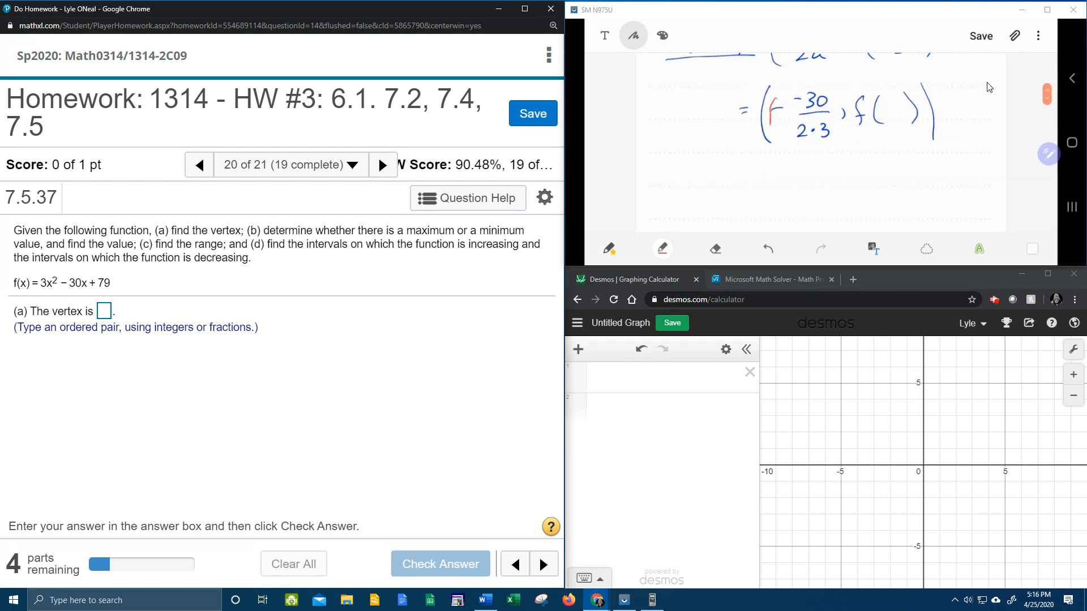
Write the substitution −(−30)/(2·3) giving x = 5 and set up f(5) = 3(5)²−30(5)+79.
left_click_drag(784, 97, 818, 124)
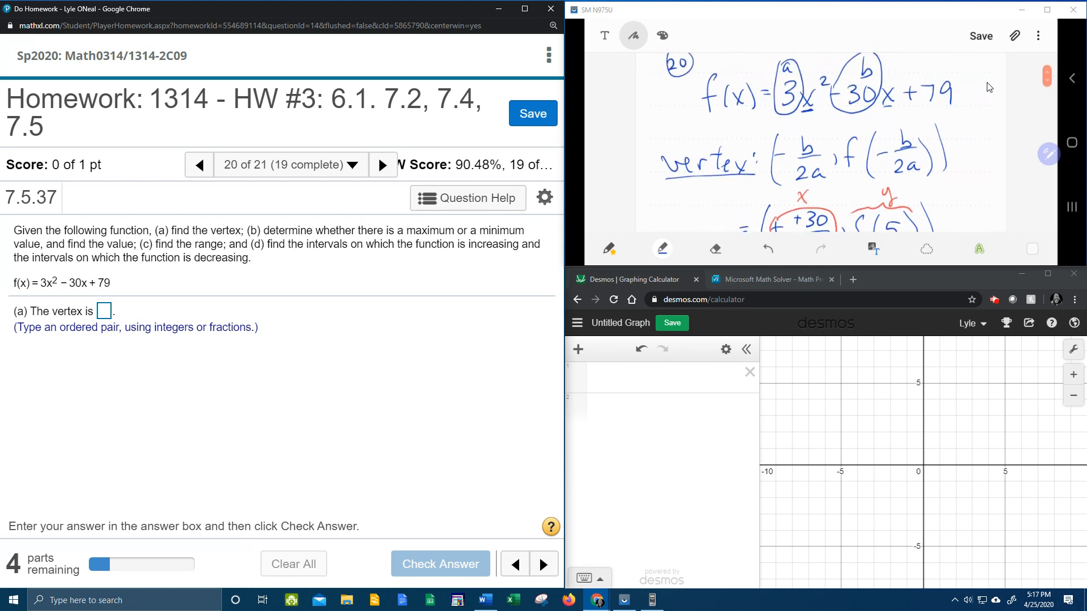
scroll("down", 3)
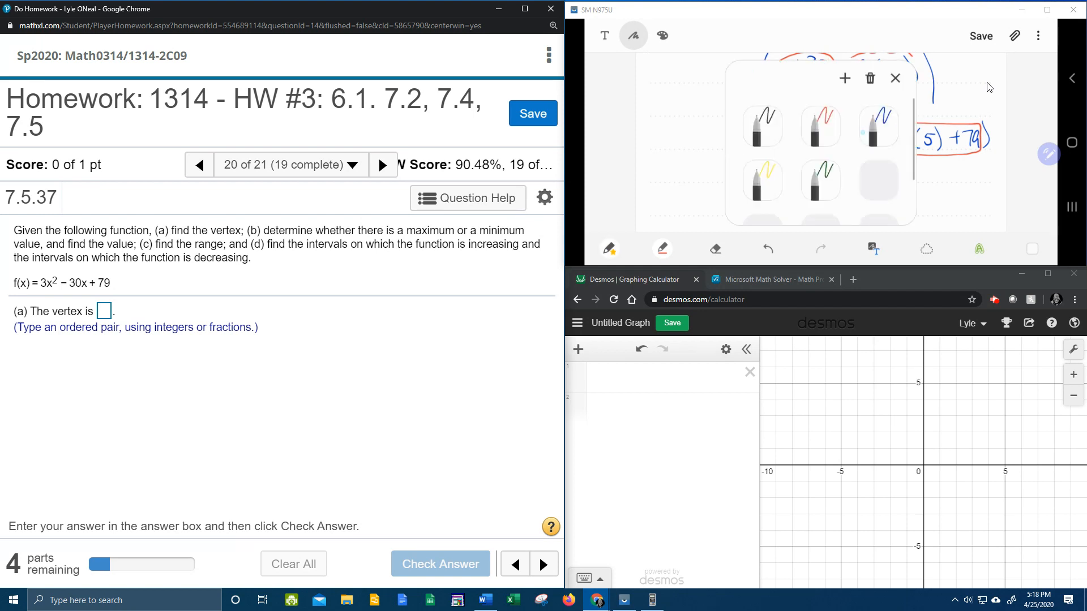
Key 3×5²−30×5+79 into the Casio emulator to evaluate the vertex y-coordinate as 4.
left_click(895, 78)
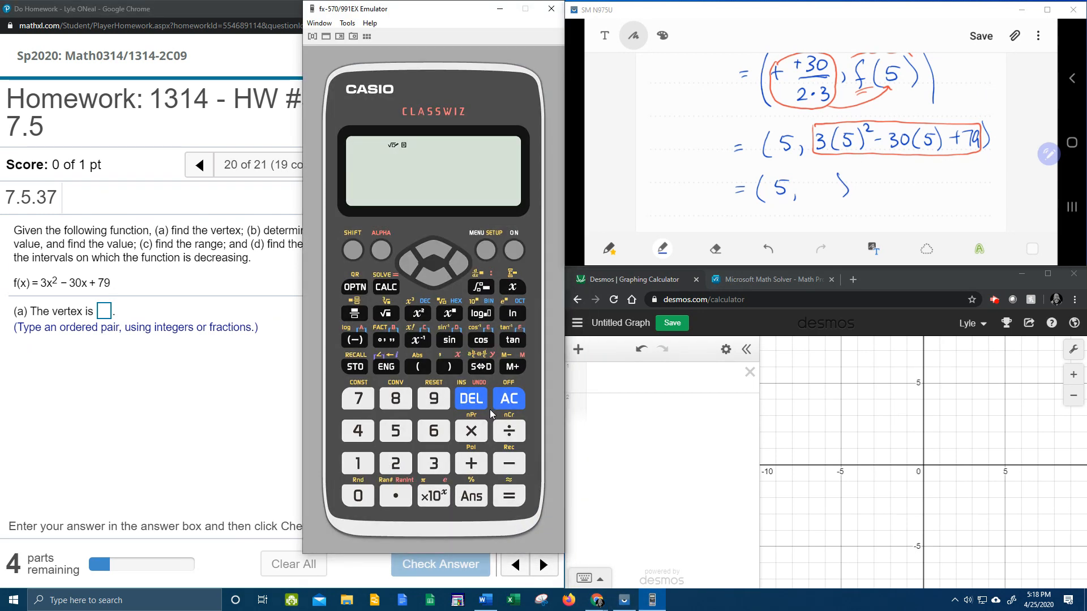
left_click(471, 430)
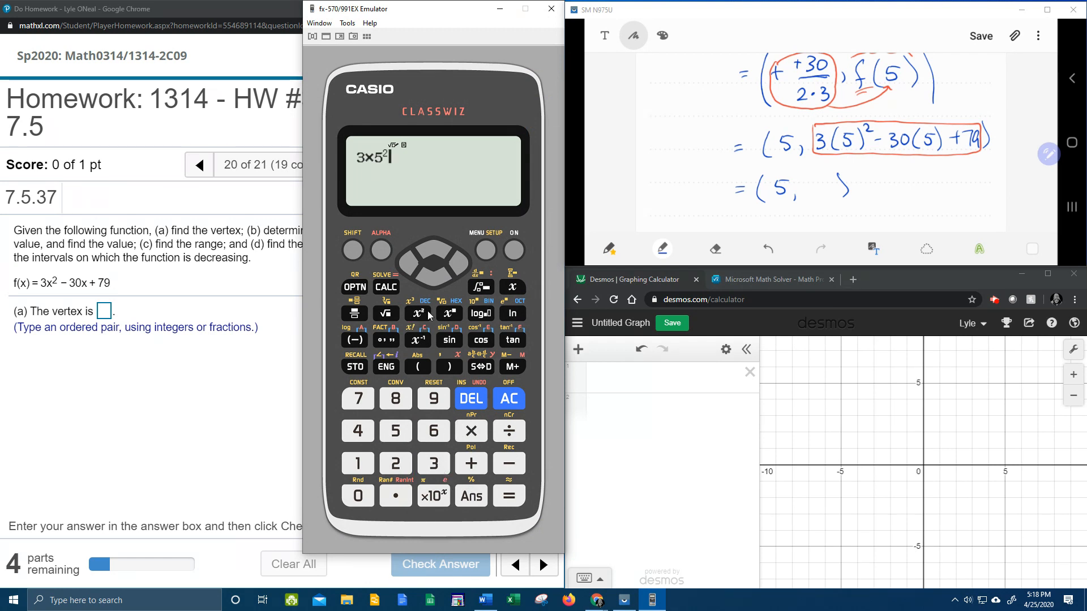
left_click(508, 463)
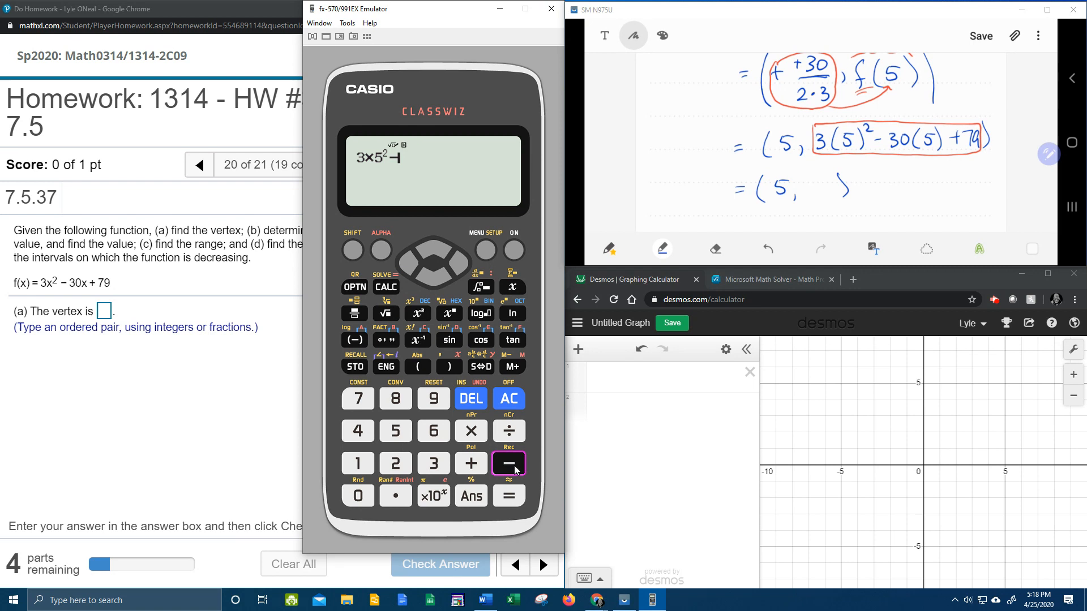
left_click(471, 430)
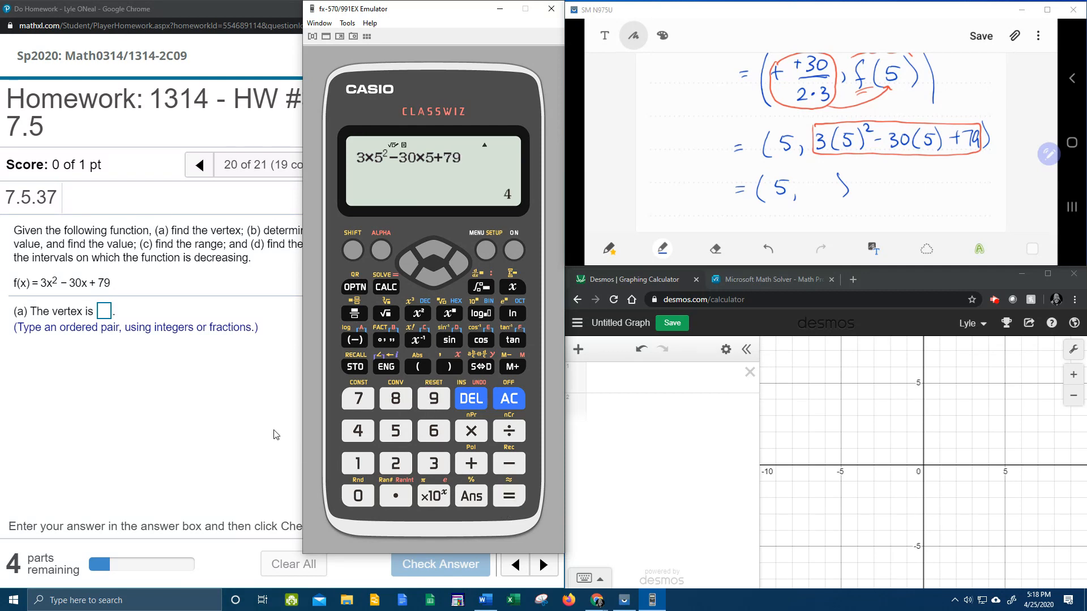
mouse_move(813, 198)
type("(5,4)")
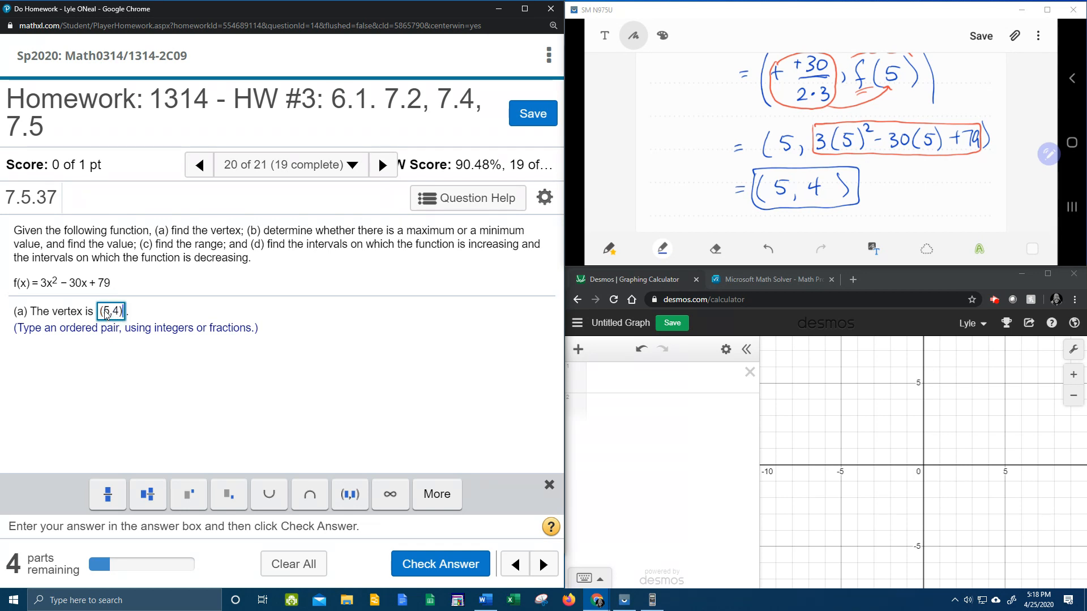
Submit the vertex (5,4) and acknowledge the Good job message to reach part (b).
left_click(440, 564)
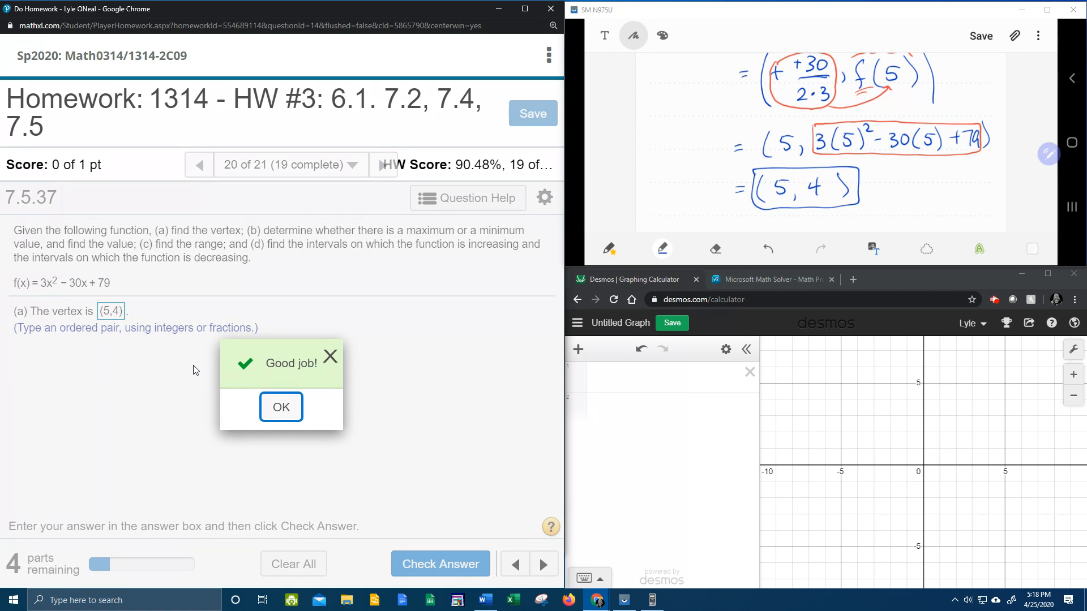
left_click(281, 407)
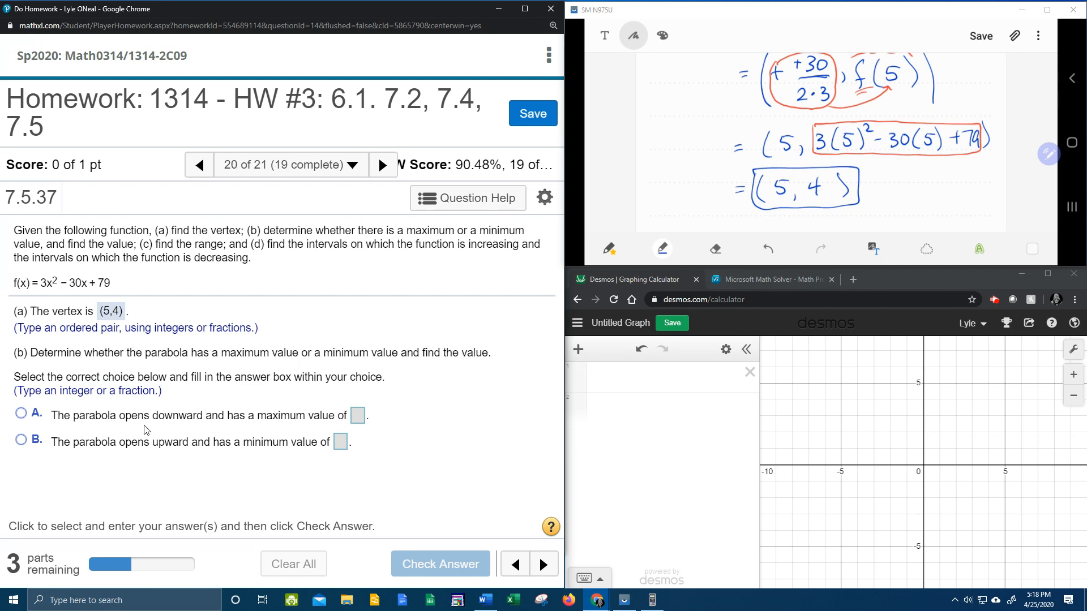
mouse_move(94, 428)
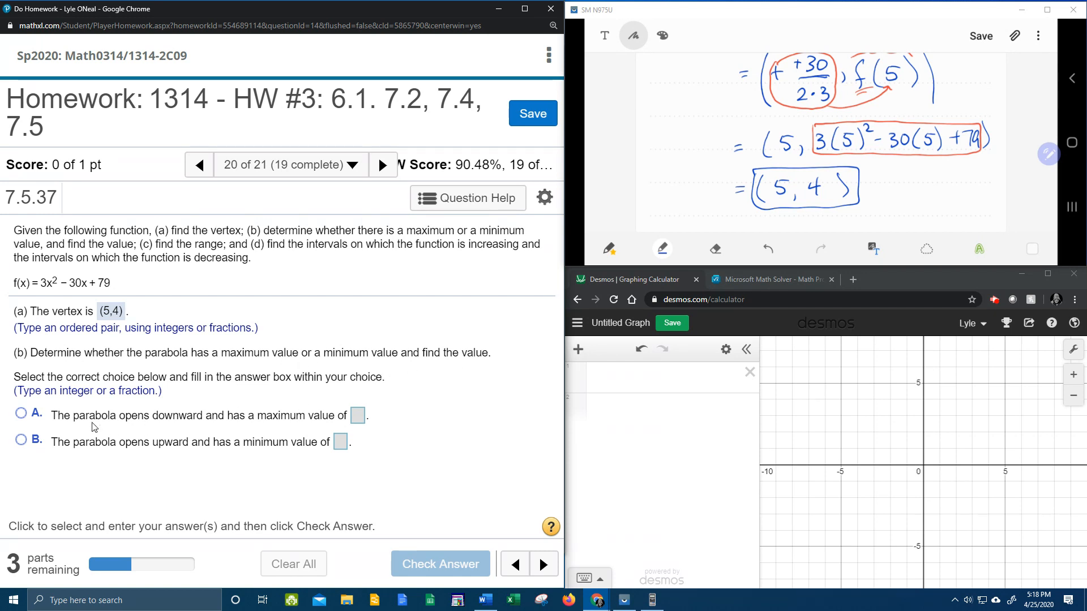
mouse_move(173, 431)
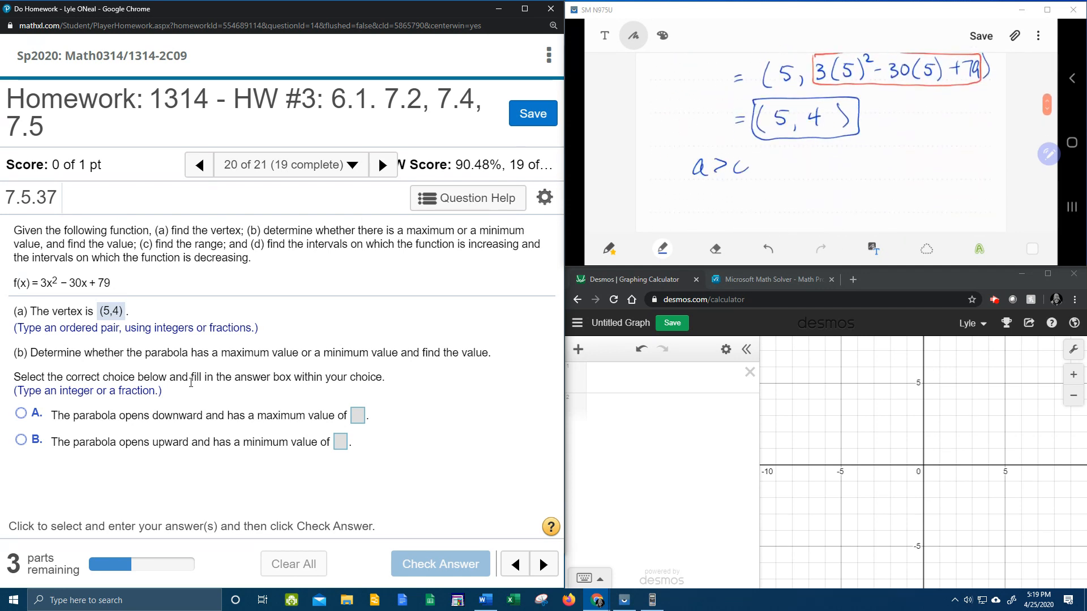
Write a>0 opens upward and a<0 opens downward, circling the a>0 case.
left_click_drag(800, 156, 839, 157)
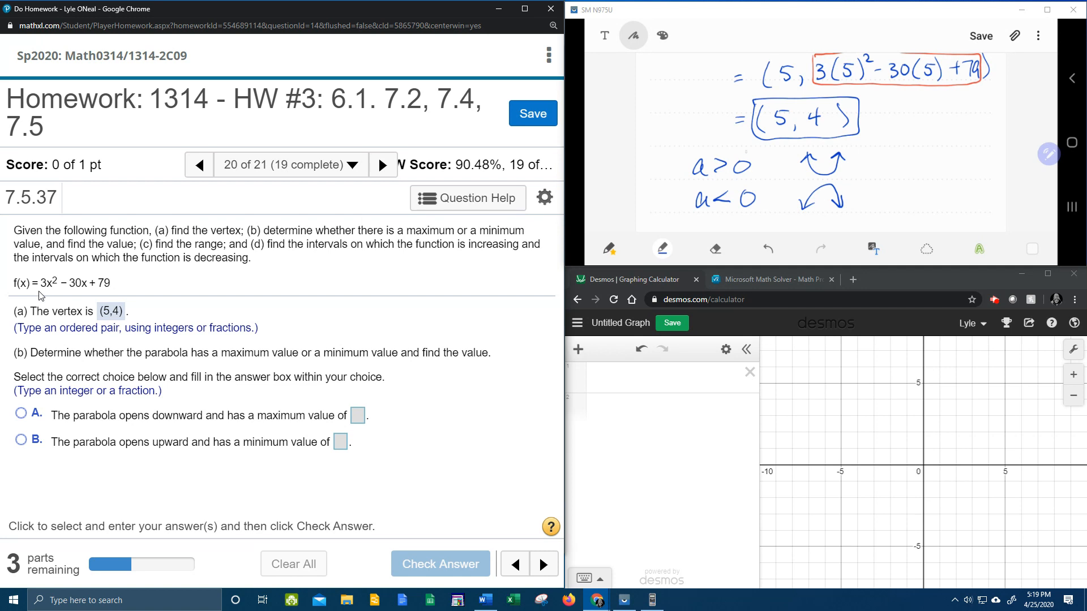
left_click_drag(700, 173, 859, 166)
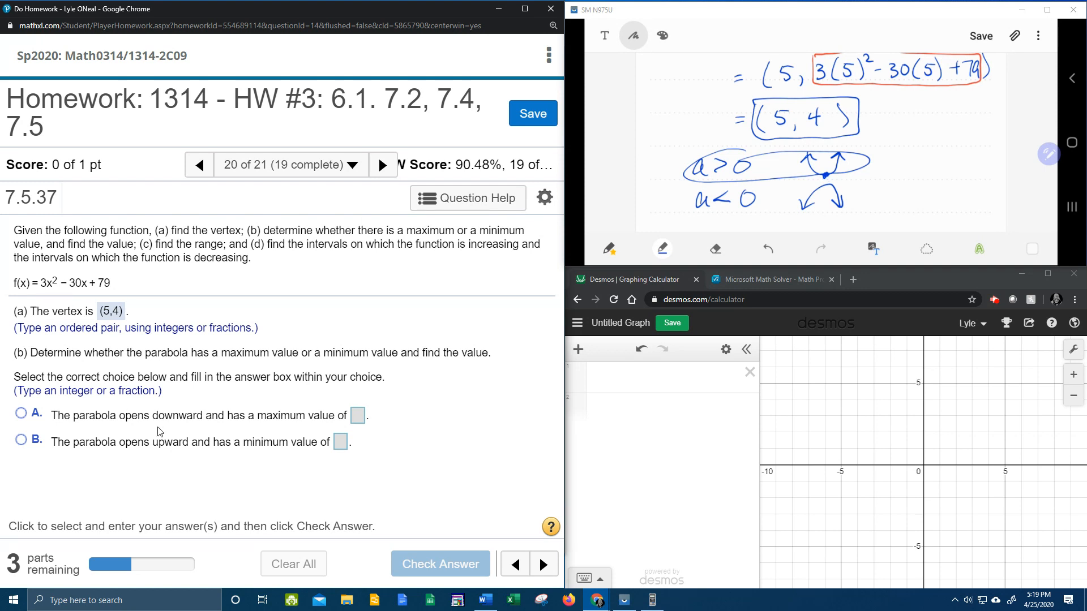
mouse_move(160, 446)
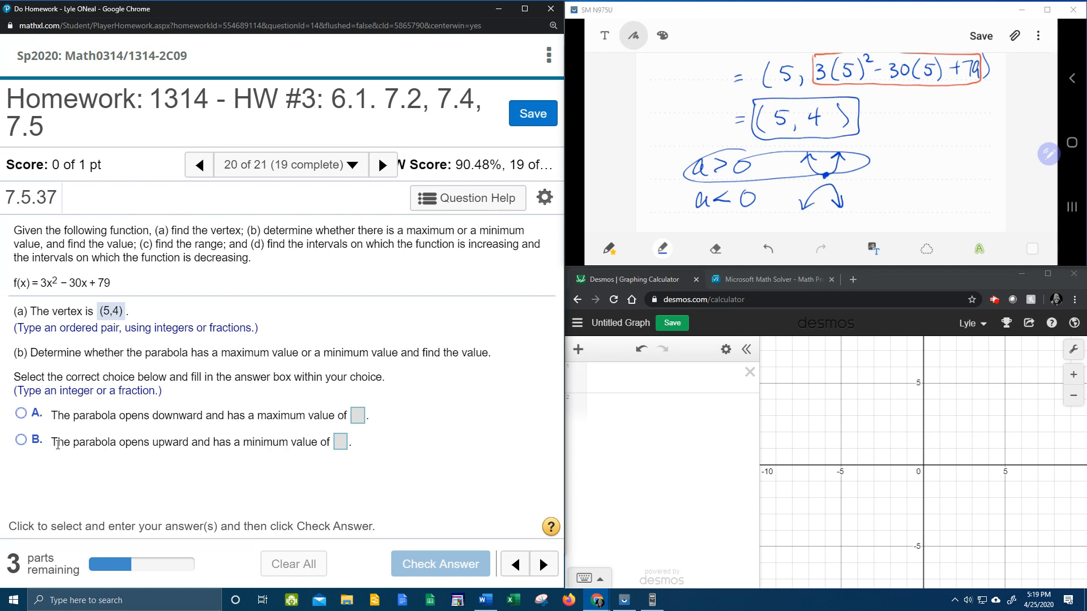
Answer part (b) as opening upward with minimum value 4 and have it accepted.
left_click(21, 439)
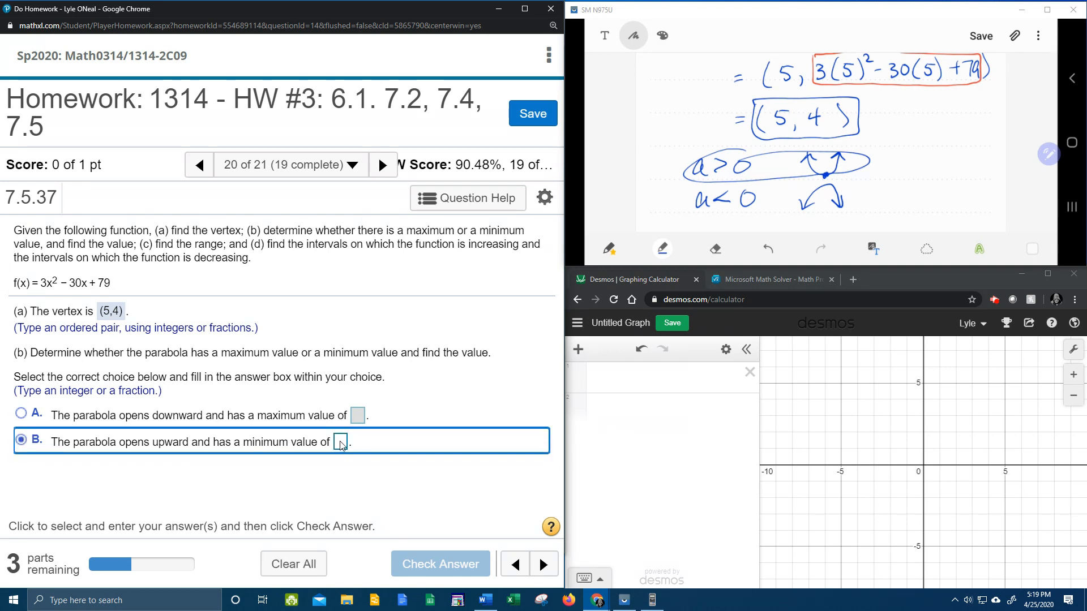
left_click(340, 442)
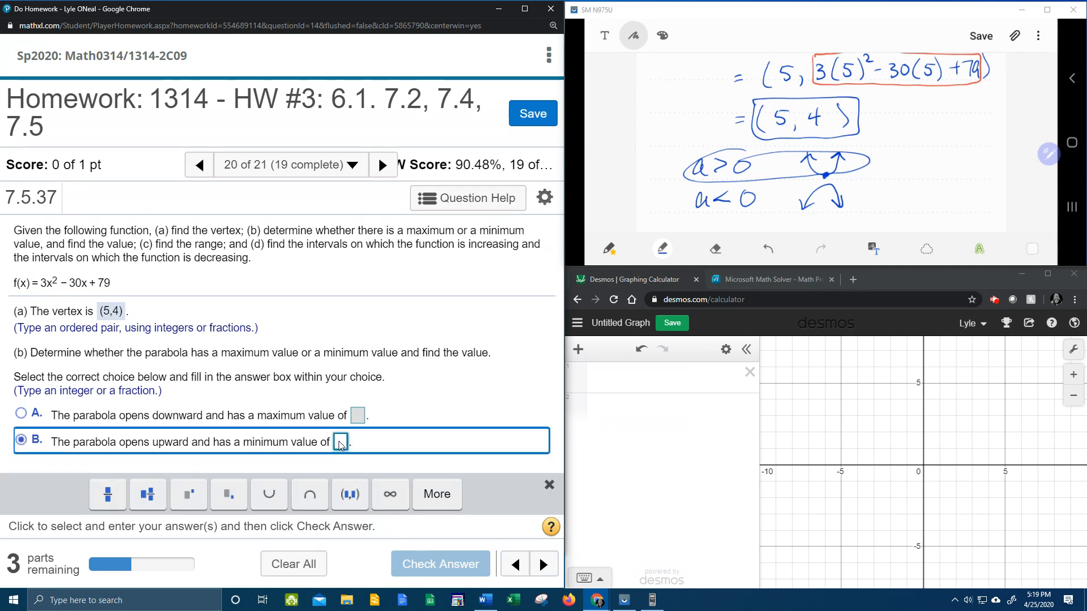
left_click(340, 442)
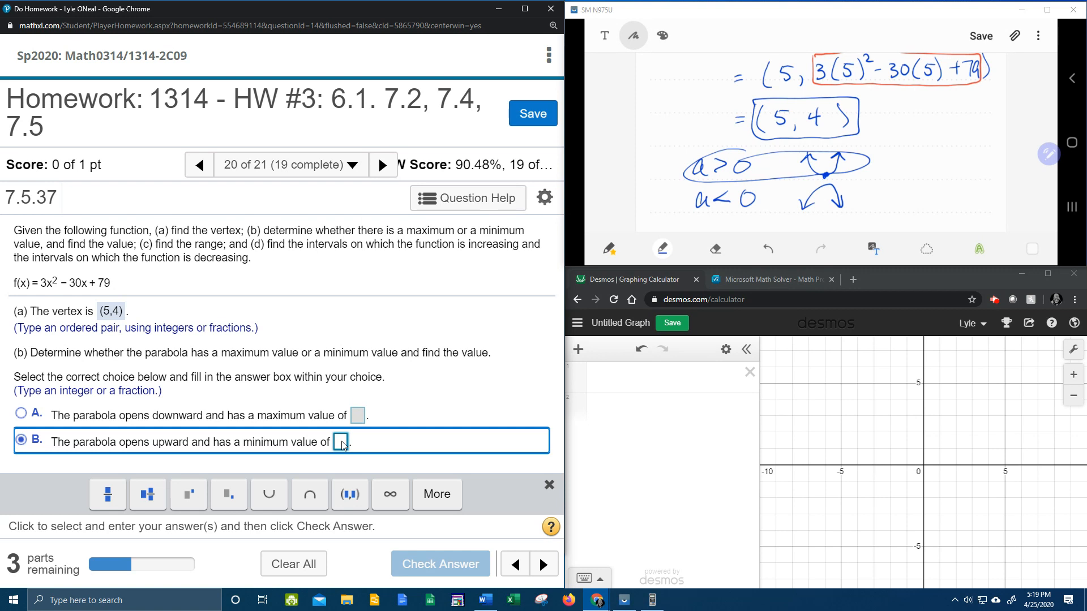
type("4")
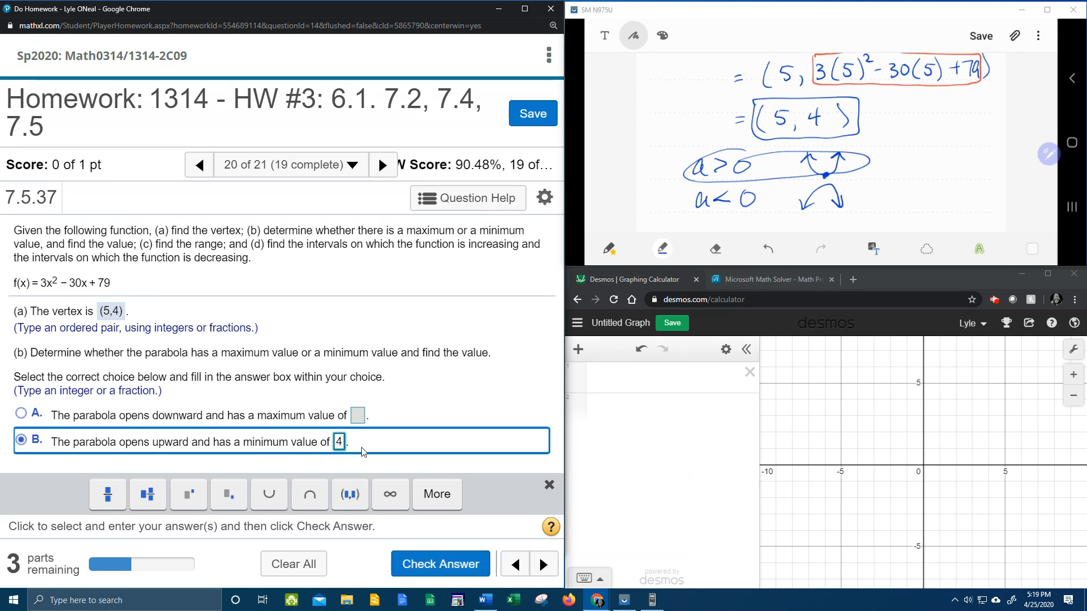
left_click(439, 563)
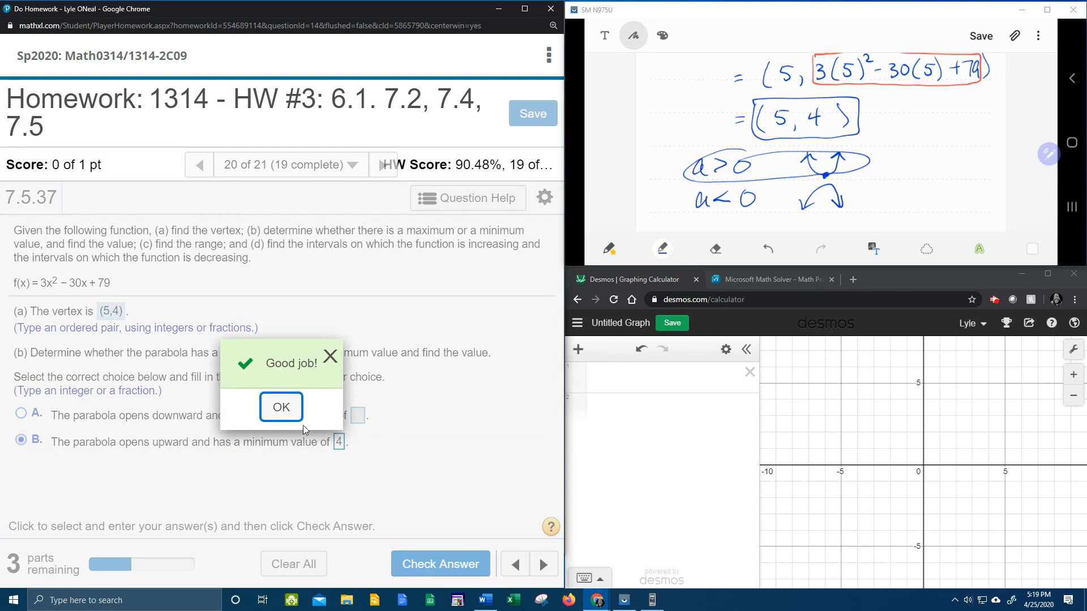
left_click(280, 407)
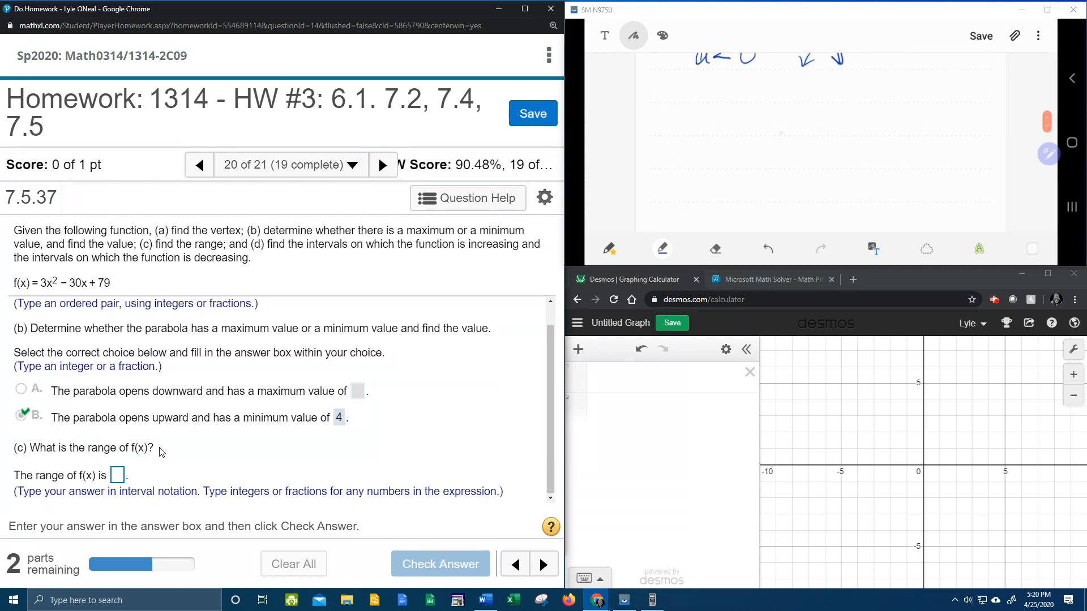
Sketch axes with an upward parabola whose vertex is at y = 4, marking ∞ above.
left_click_drag(806, 100, 816, 221)
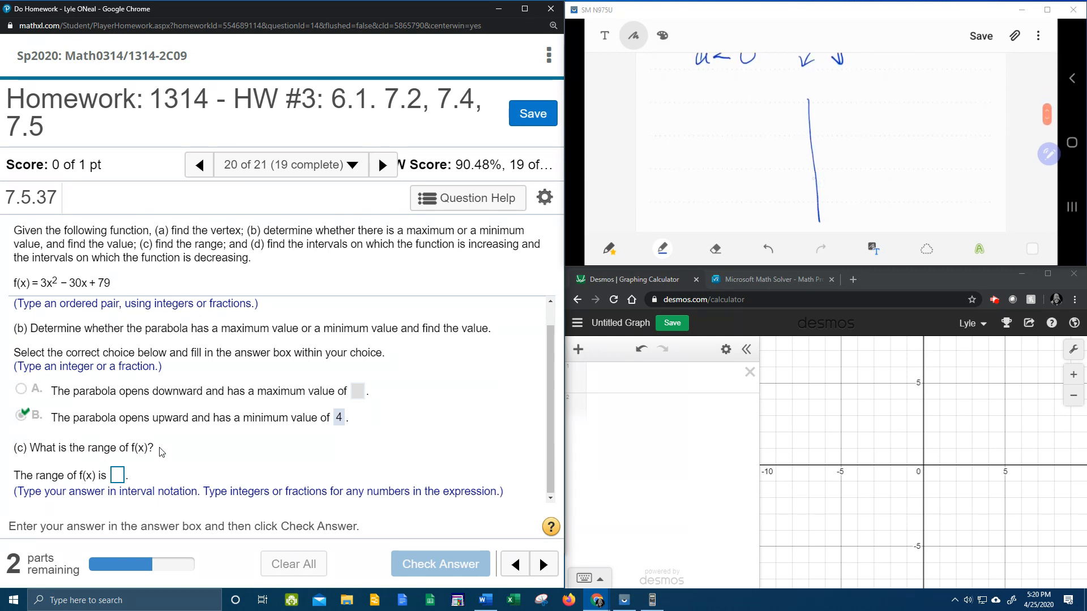
left_click_drag(732, 171, 904, 165)
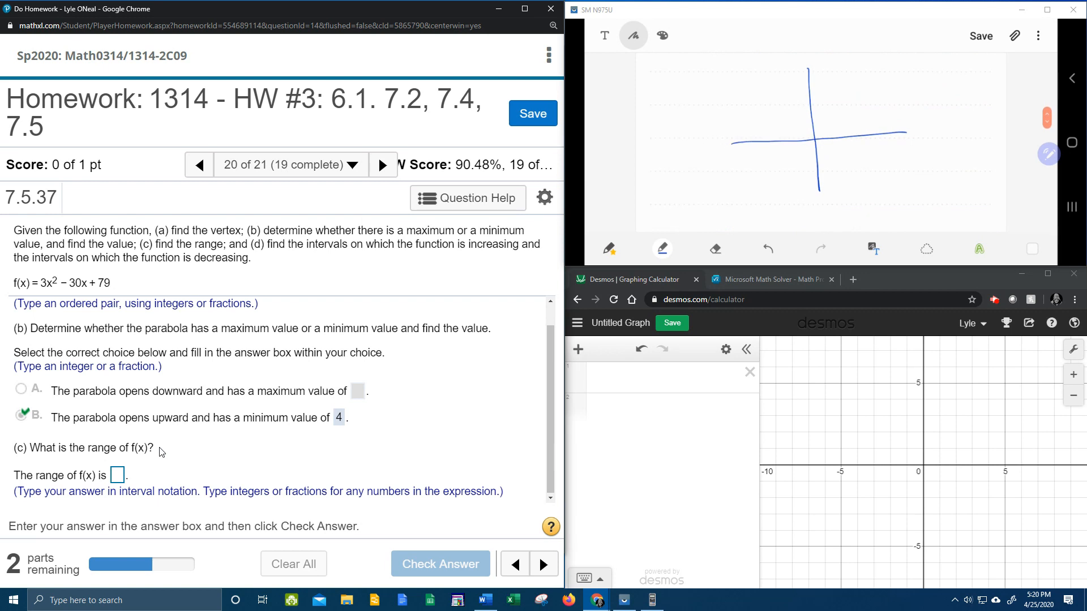
left_click_drag(829, 131, 843, 131)
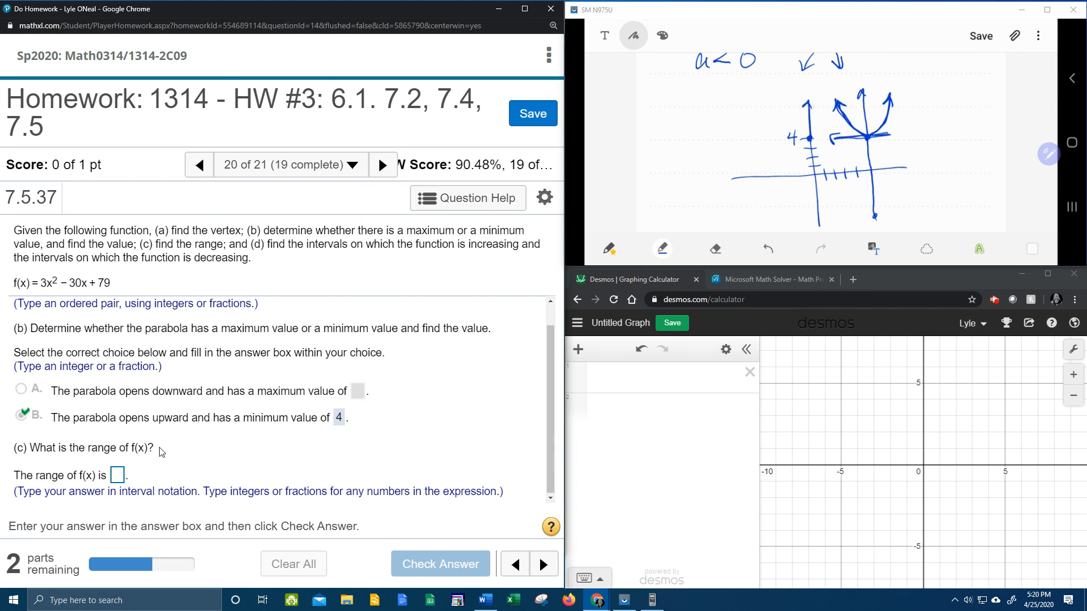
left_click_drag(800, 98, 814, 94)
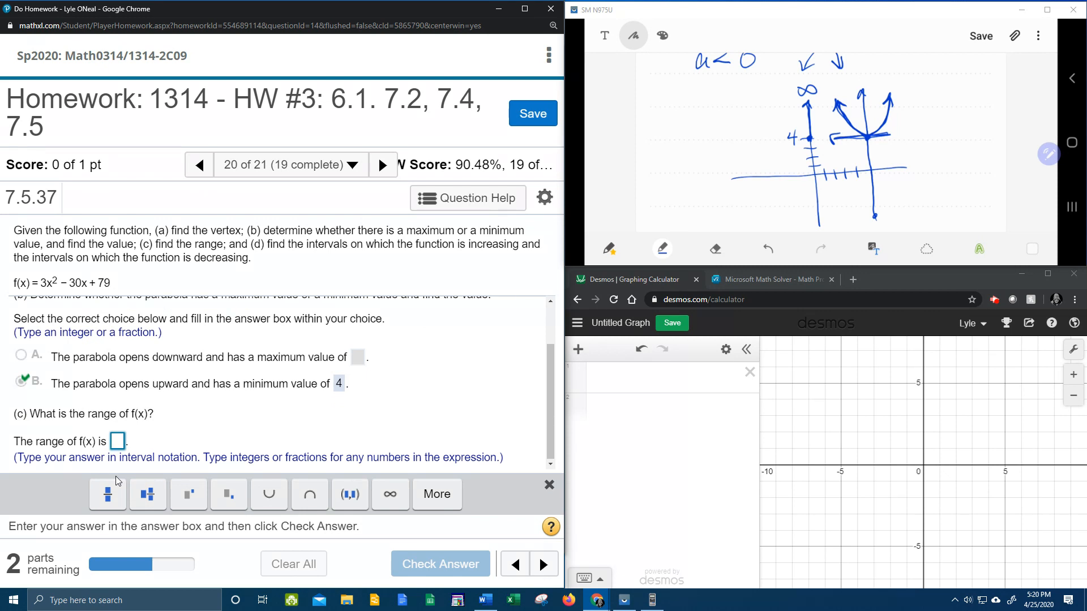
Answer part (c) with the range [4,∞) and have it accepted, reaching part (d).
type("[4")
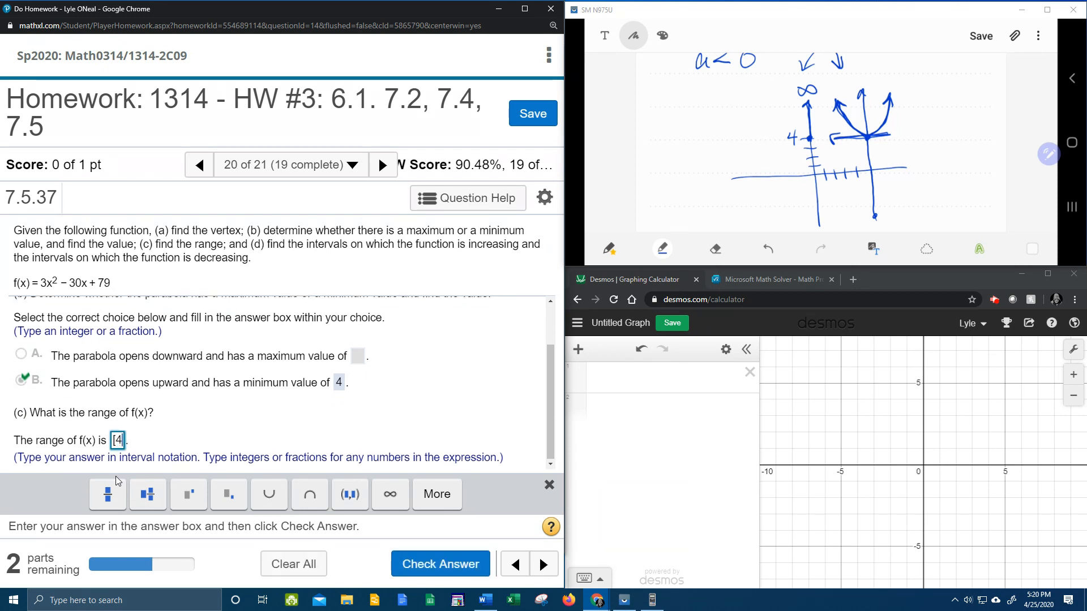
mouse_move(117, 450)
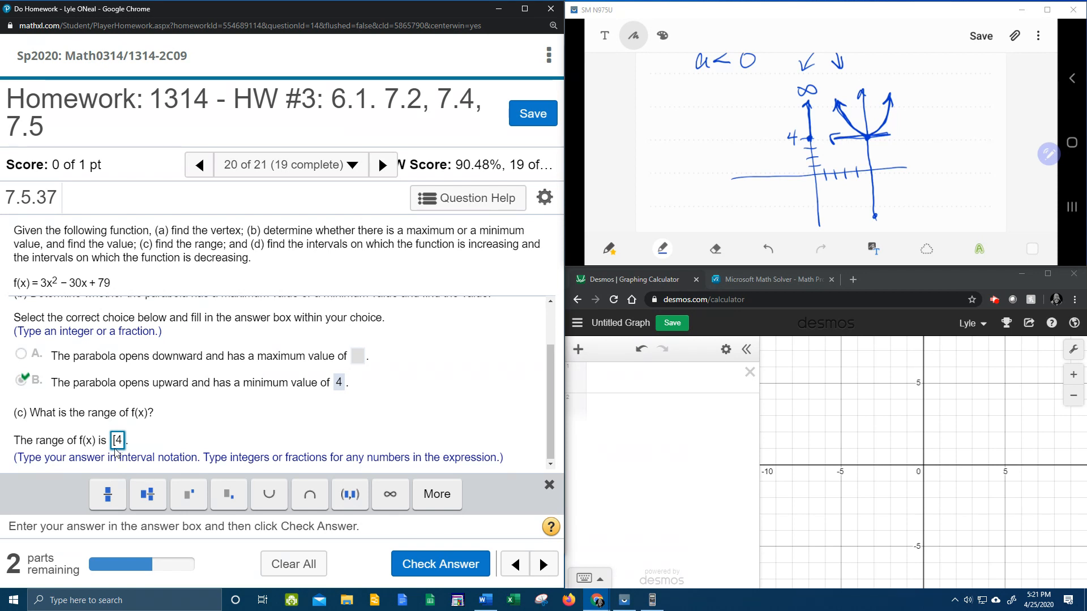
type(",")
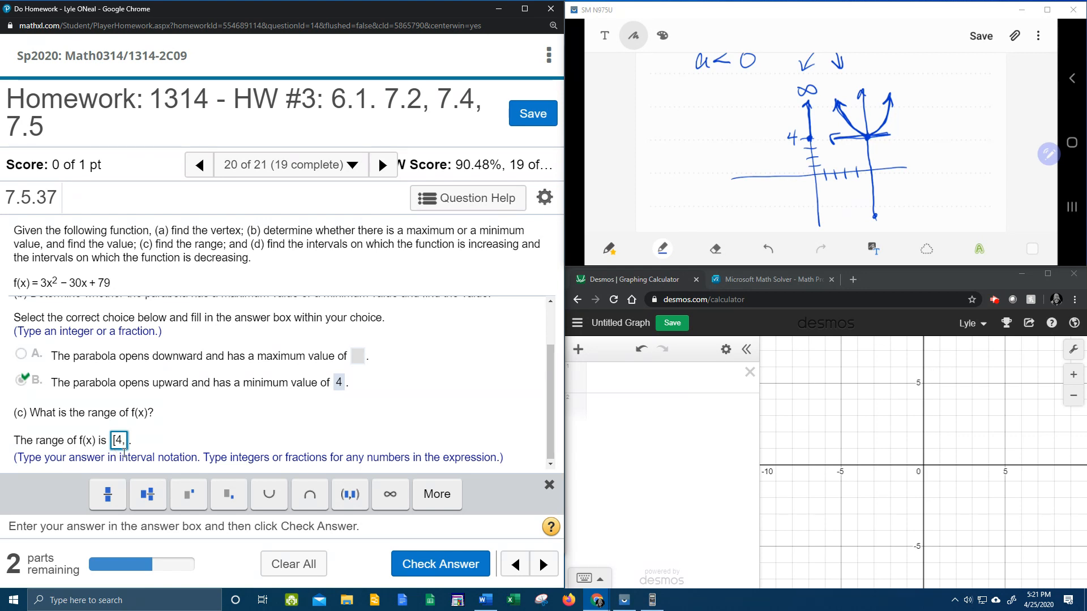
left_click(389, 494)
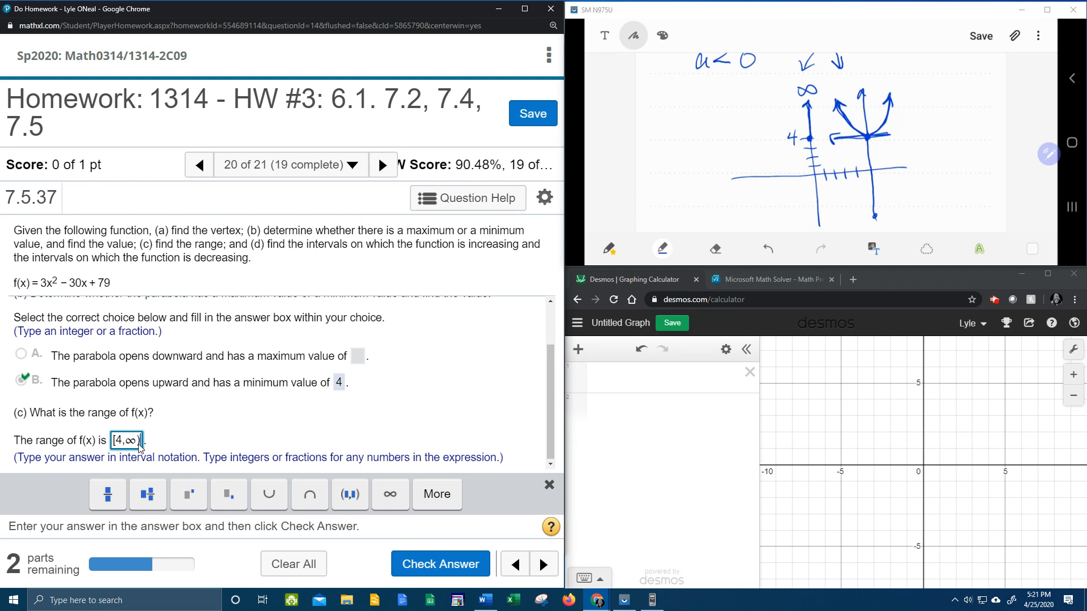
left_click(439, 564)
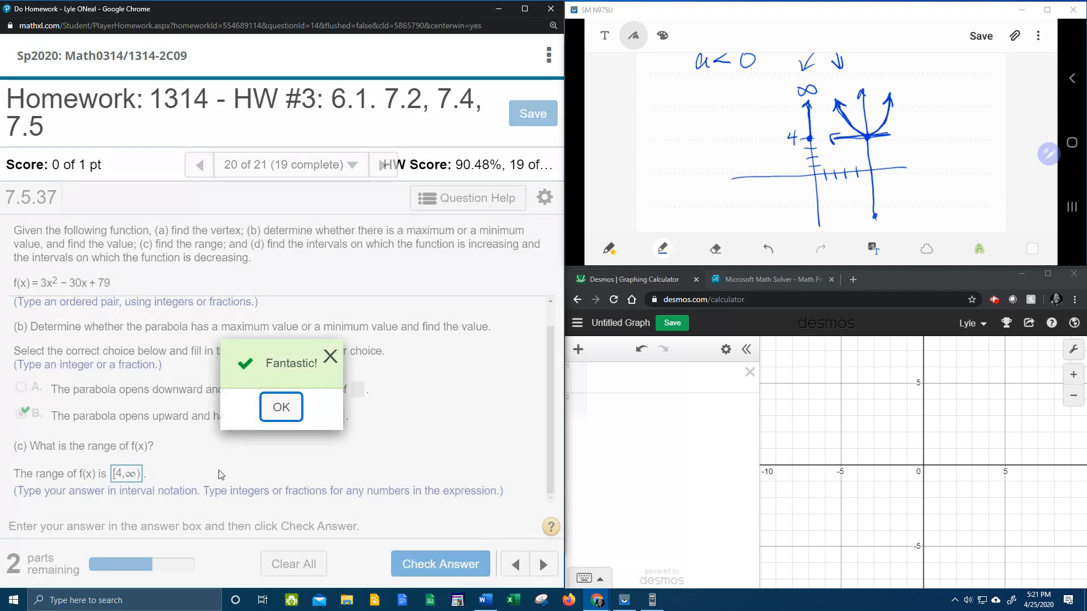
left_click(280, 406)
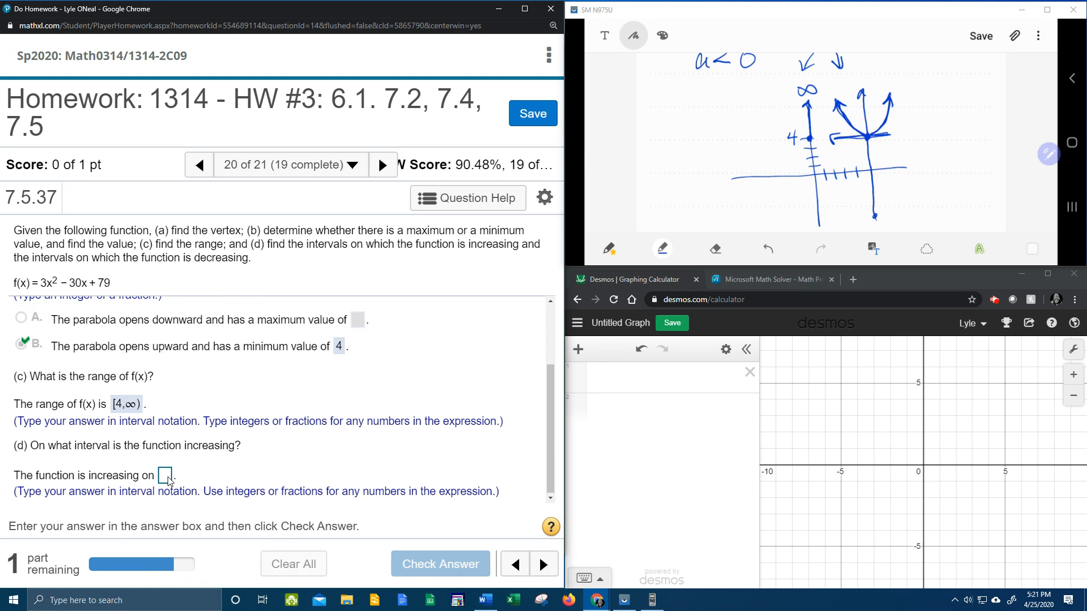
Focus the increasing-interval box before annotating the sketch with (−∞,5) and (5,∞).
left_click(165, 476)
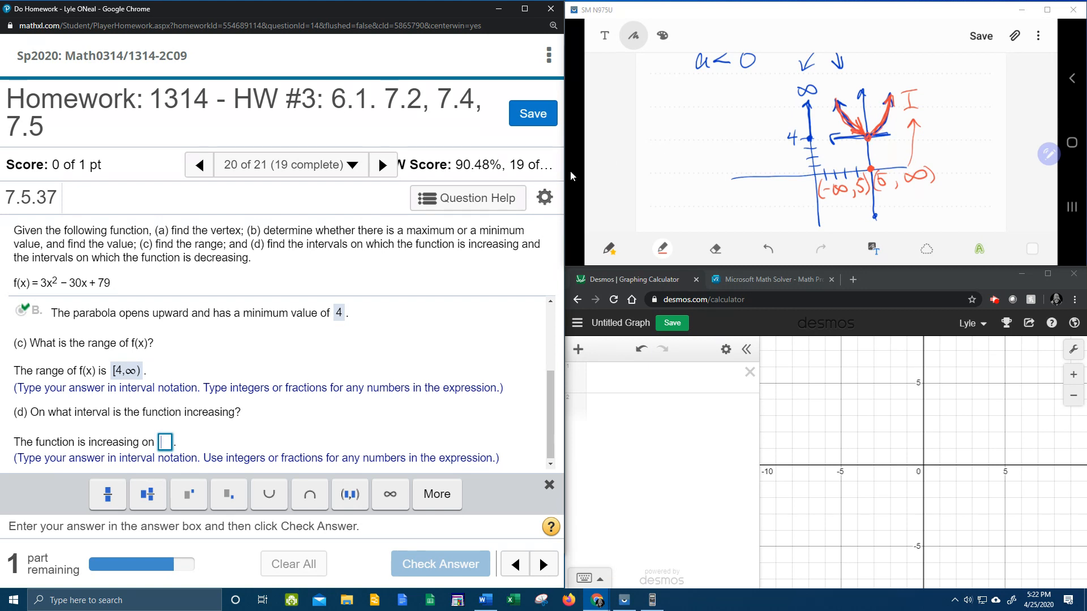
Answer that the function increases on (5,∞) and have it accepted, reaching the decreasing question.
left_click(163, 443)
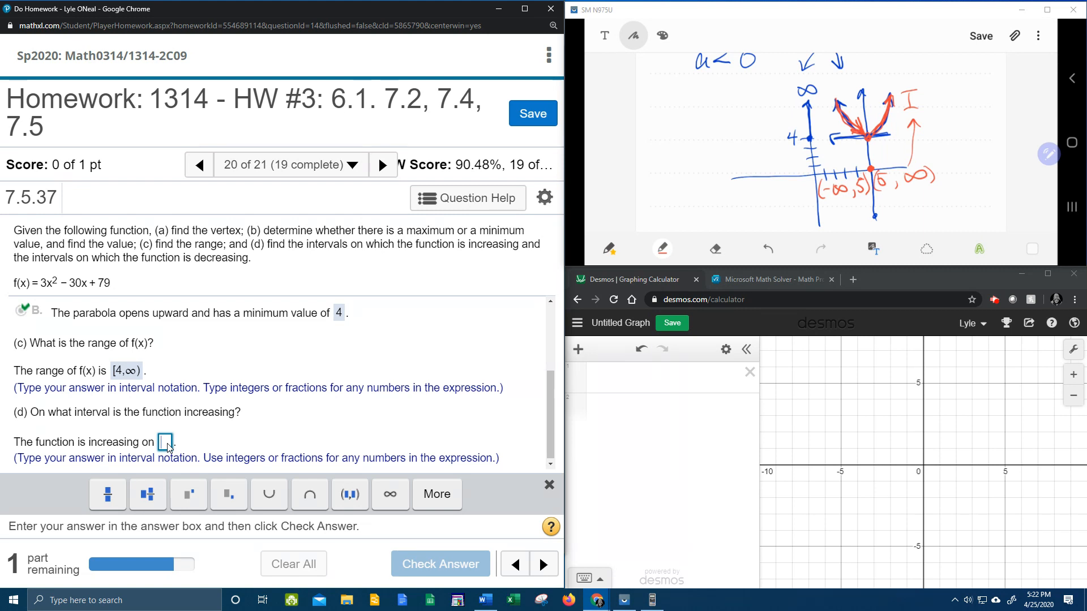
type("(5,∞")
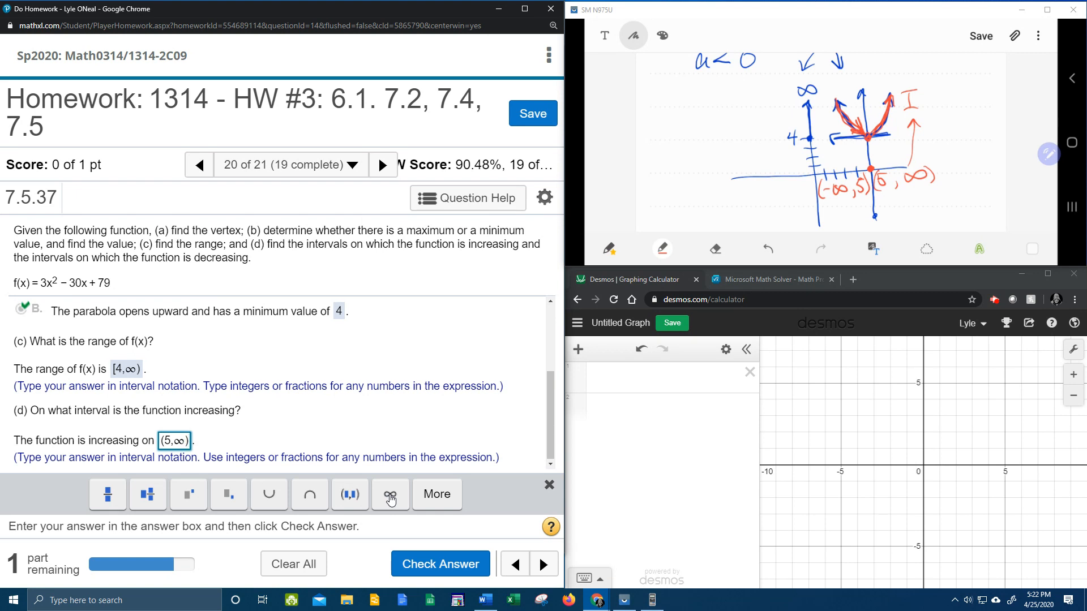
left_click(439, 563)
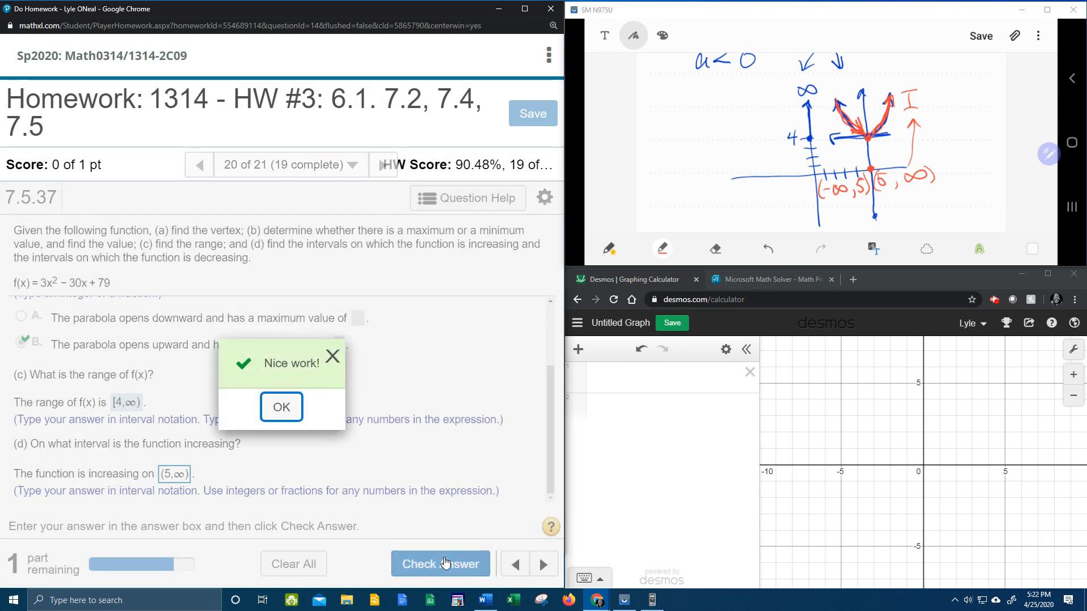
left_click(280, 406)
type("(−")
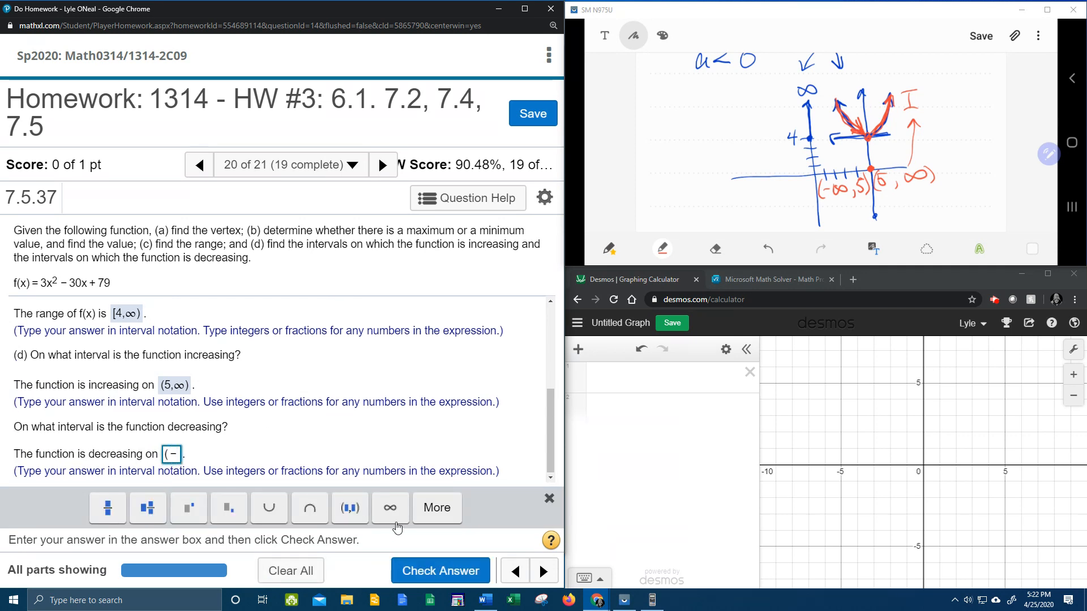
Enter (−∞,5) as the decreasing interval and submit it, getting the Well done message.
left_click(390, 509)
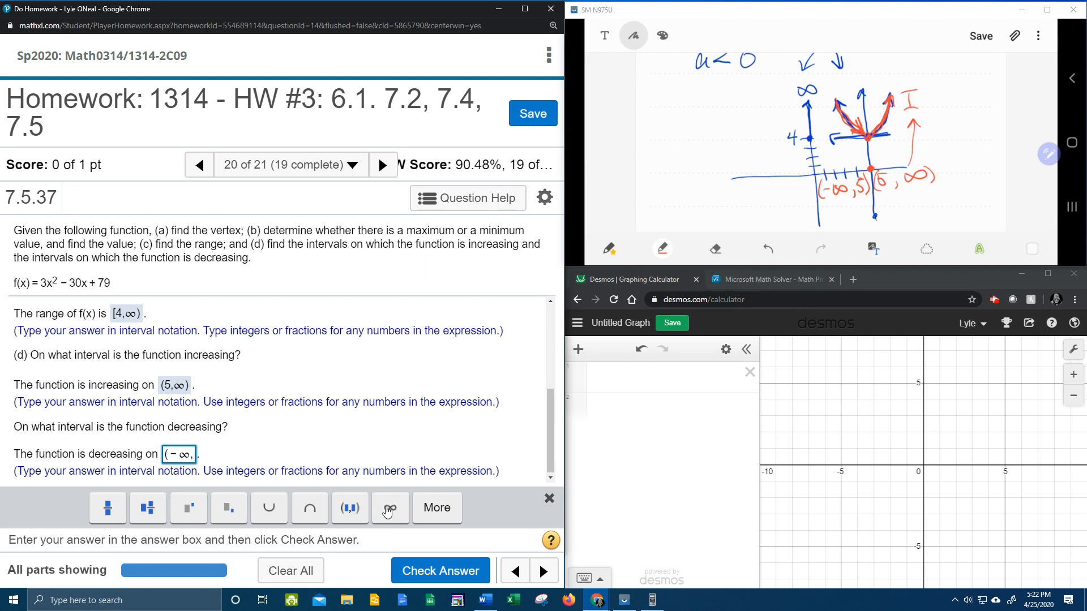
type("5)")
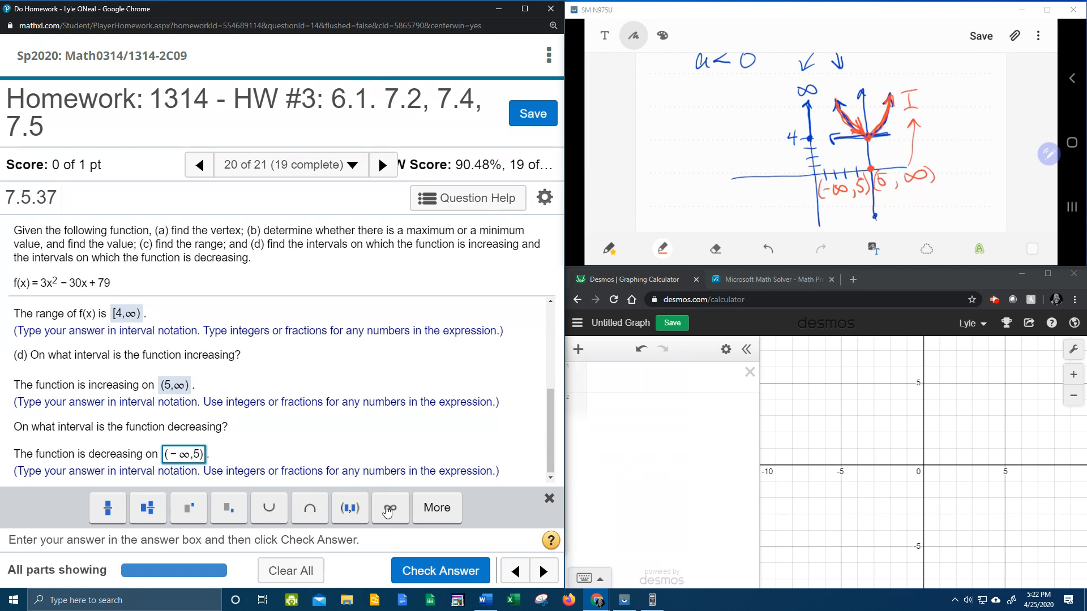
left_click(439, 571)
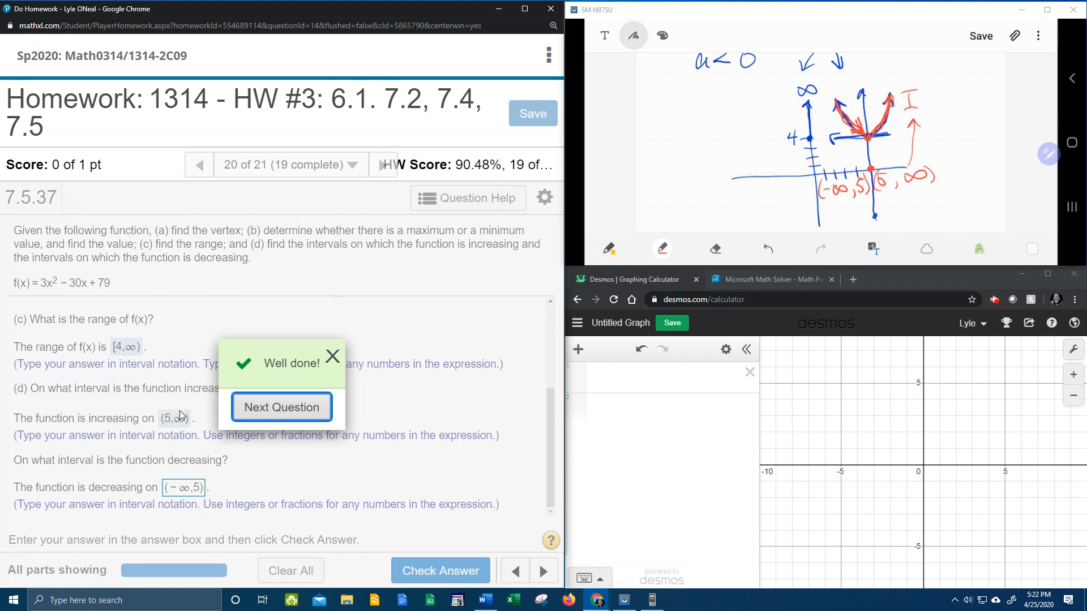
mouse_move(231, 462)
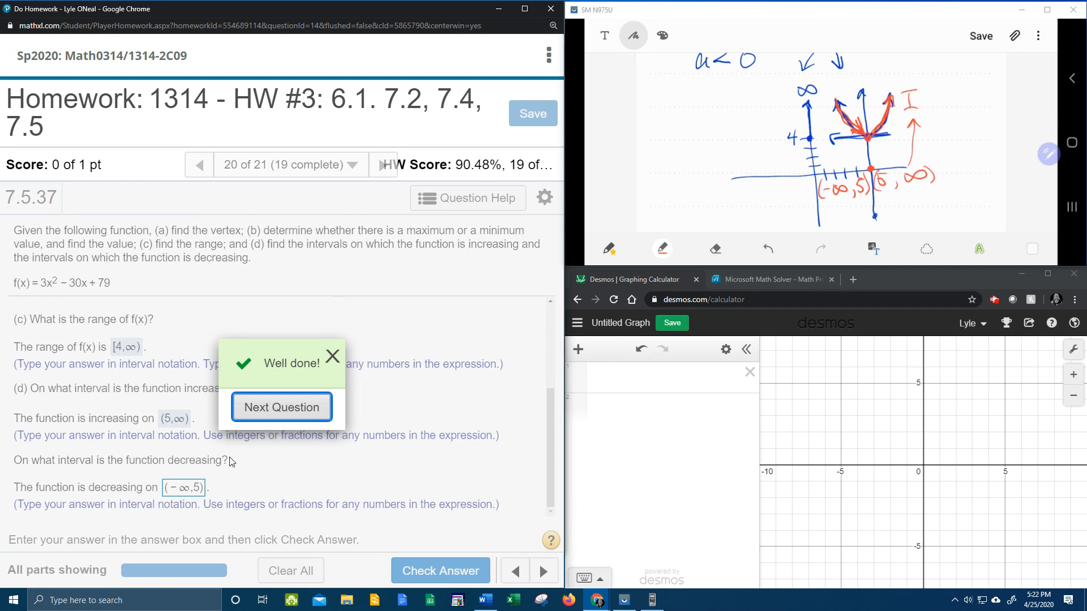